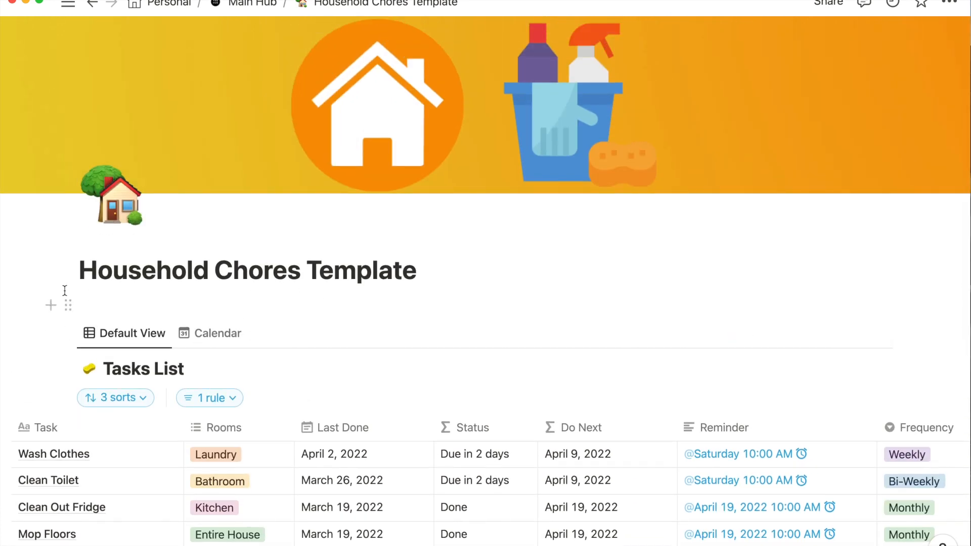
Step: Name the new row Water Grass and set its room to Outside
scroll("down", 3)
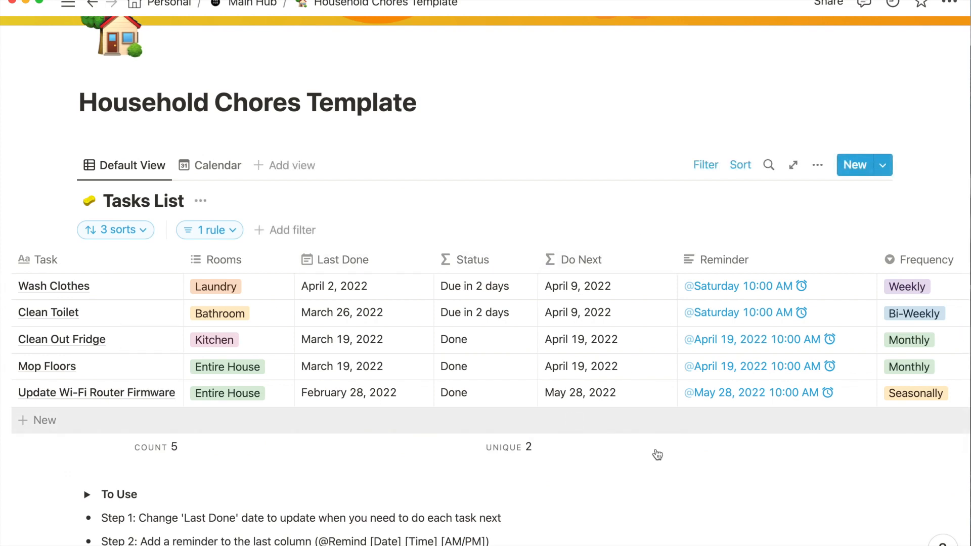
mouse_move(431, 271)
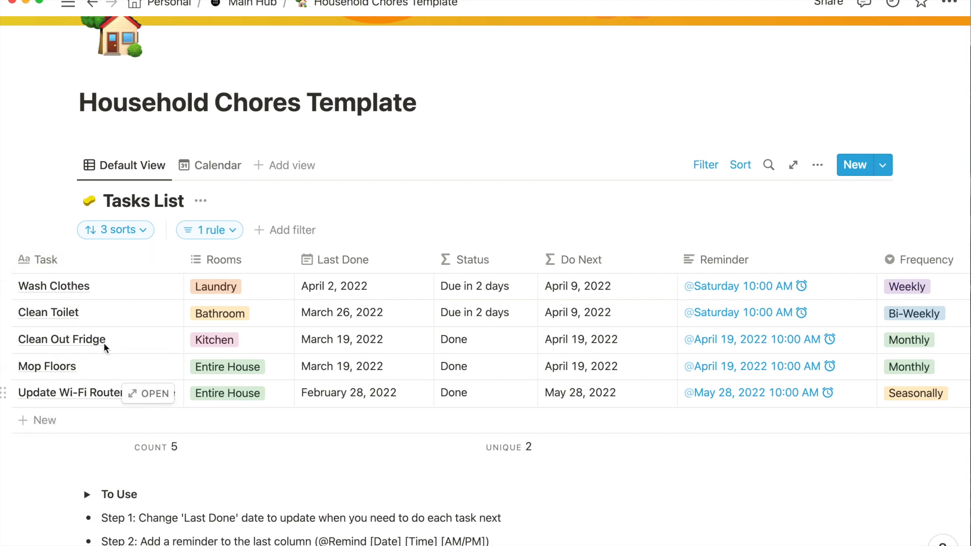
mouse_move(265, 271)
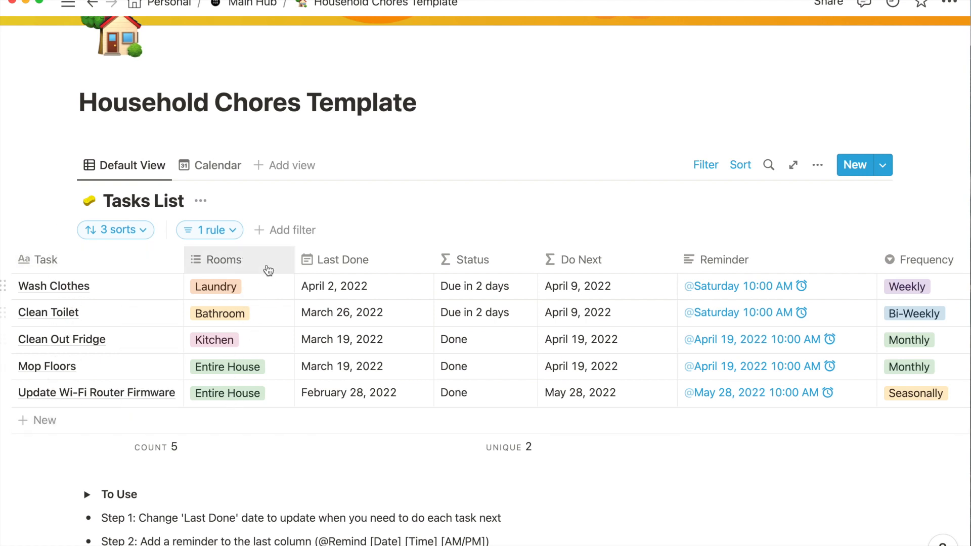
mouse_move(362, 292)
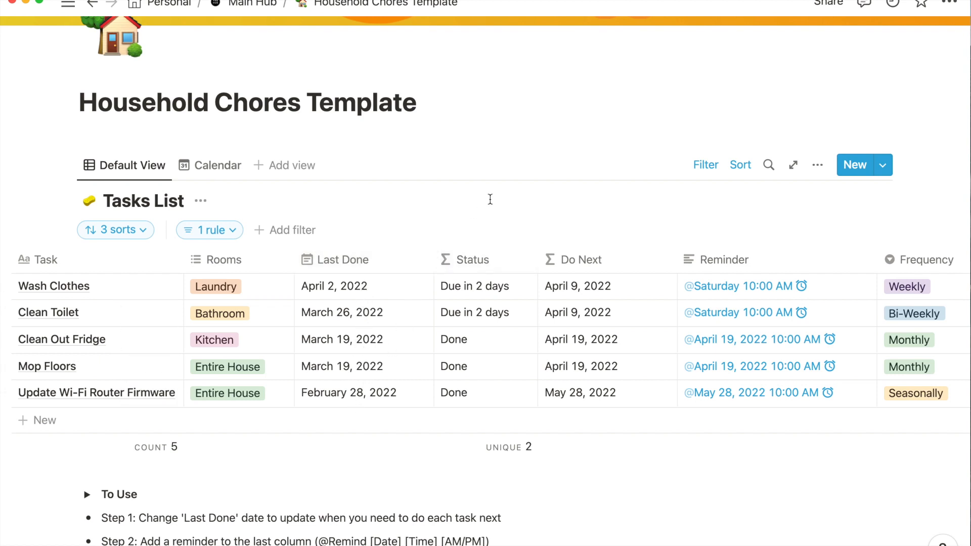
mouse_move(499, 289)
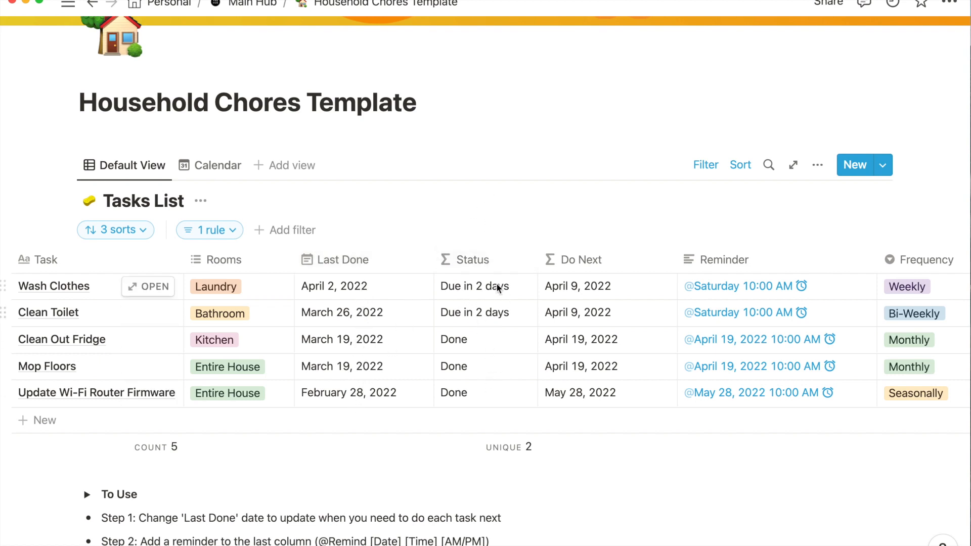
mouse_move(710, 287)
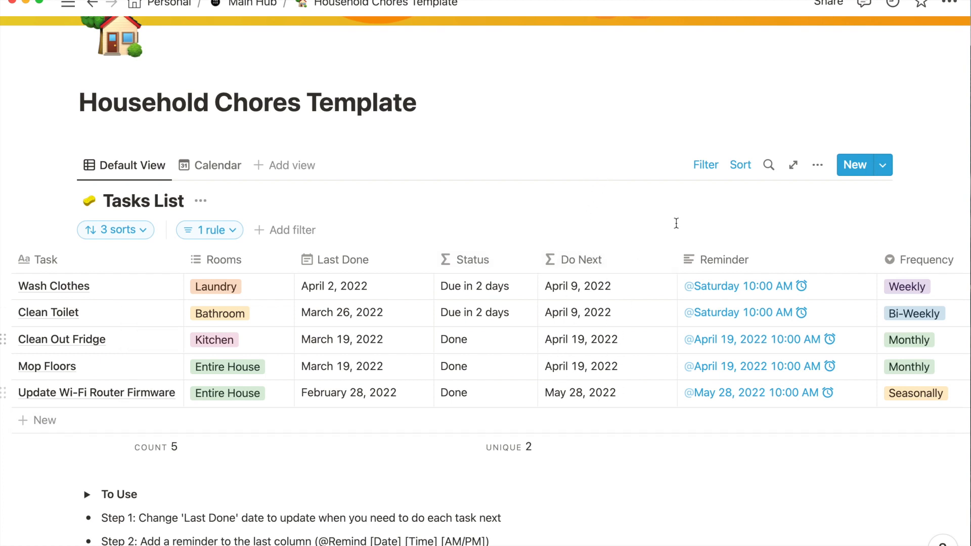
scroll("right", 3)
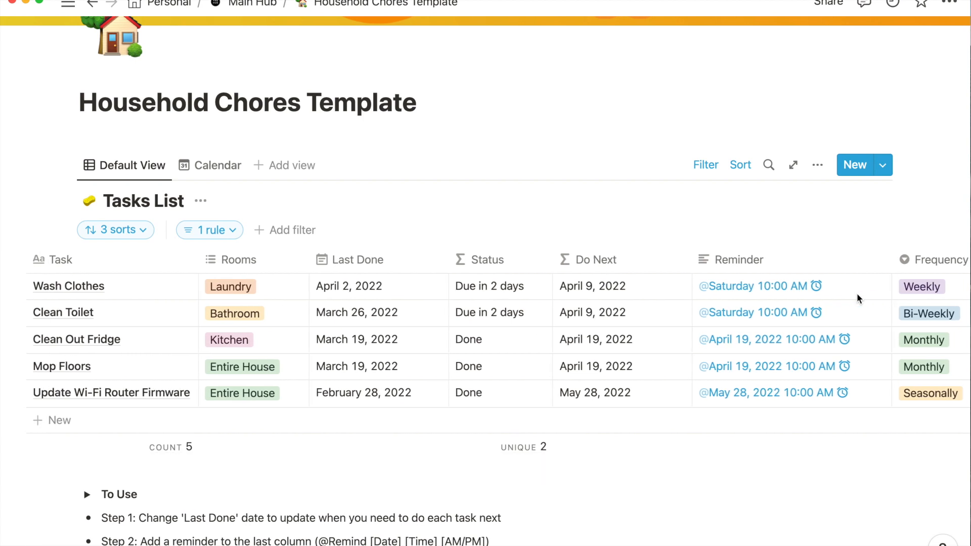
mouse_move(753, 233)
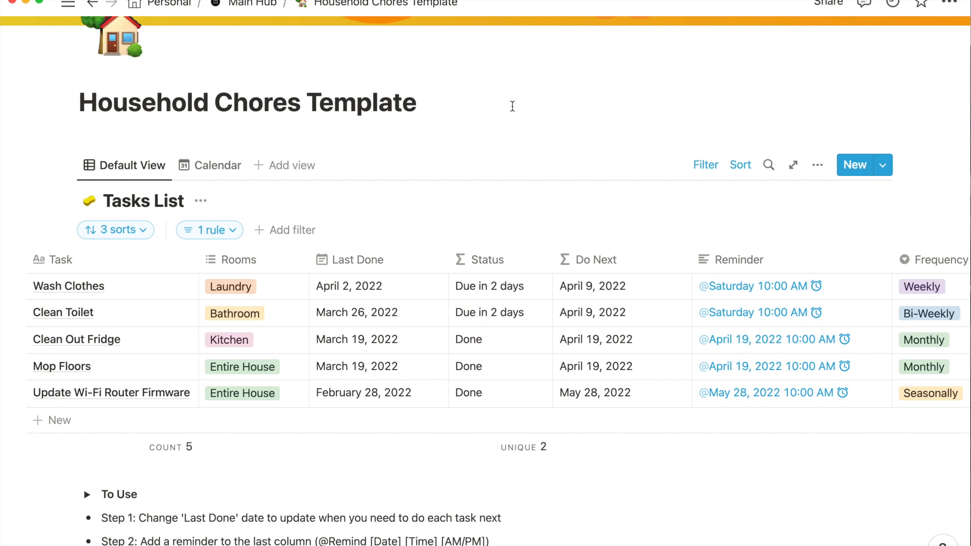
mouse_move(68, 424)
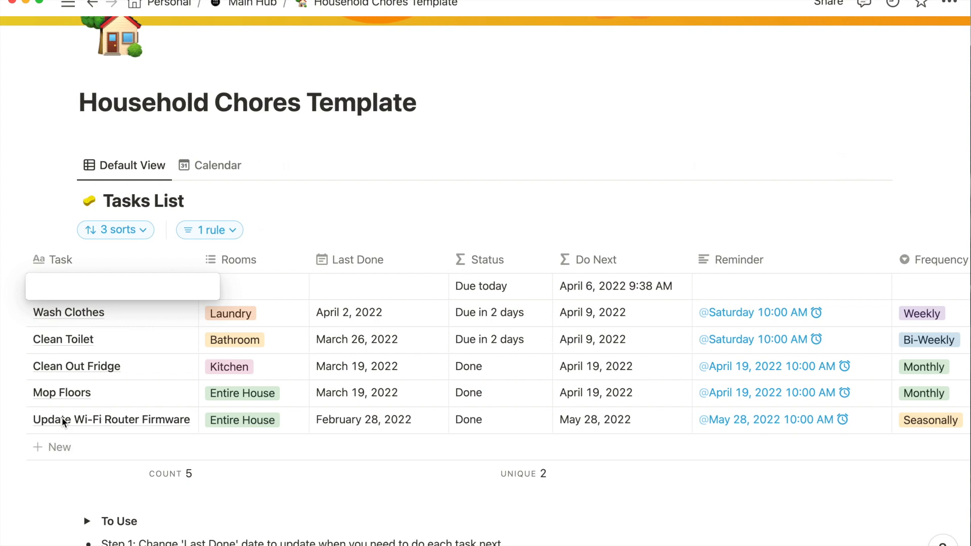
type("Water Grass")
left_click(252, 286)
type("Out")
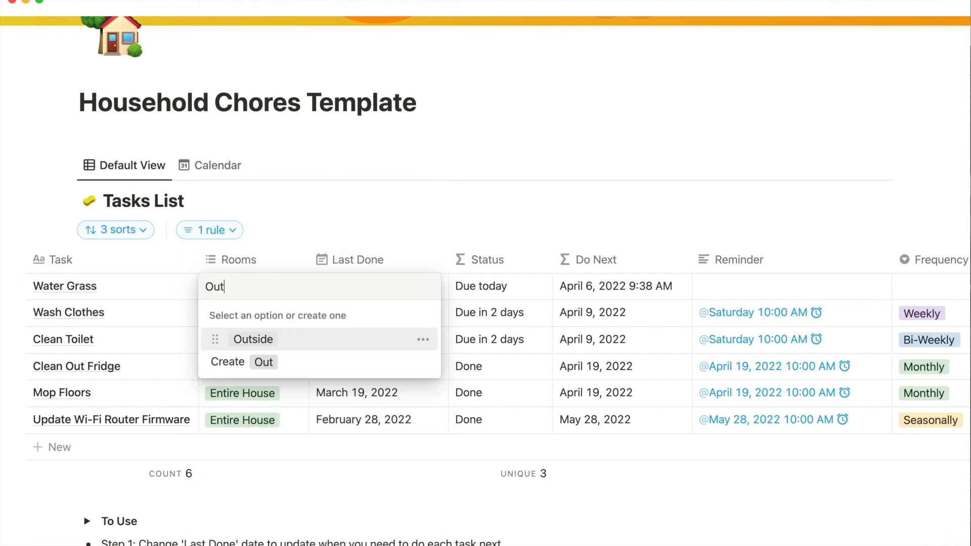
left_click(252, 340)
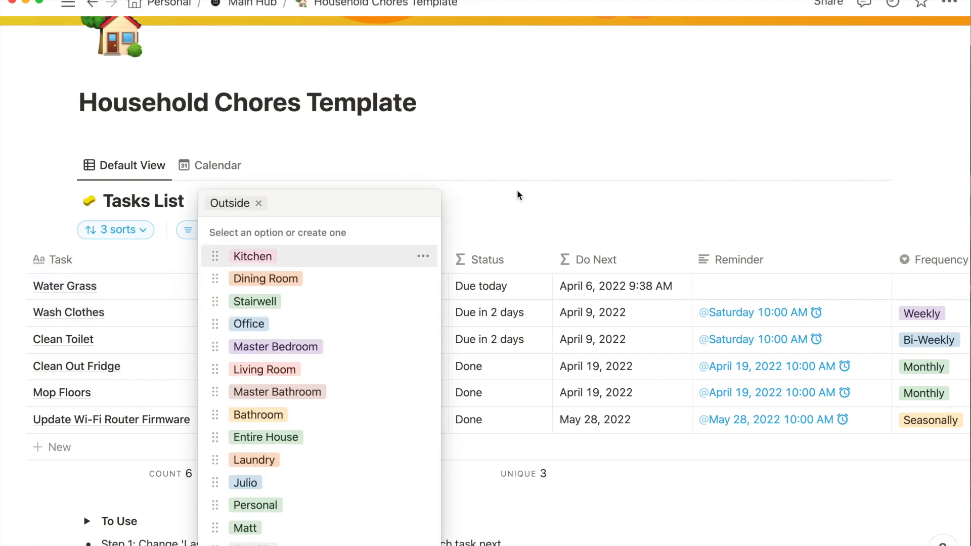
left_click(337, 290)
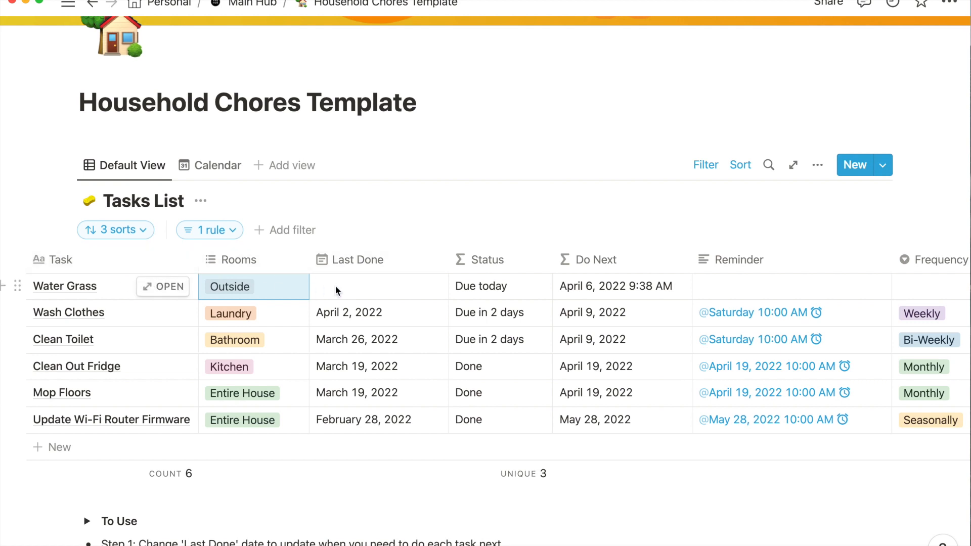
left_click(342, 287)
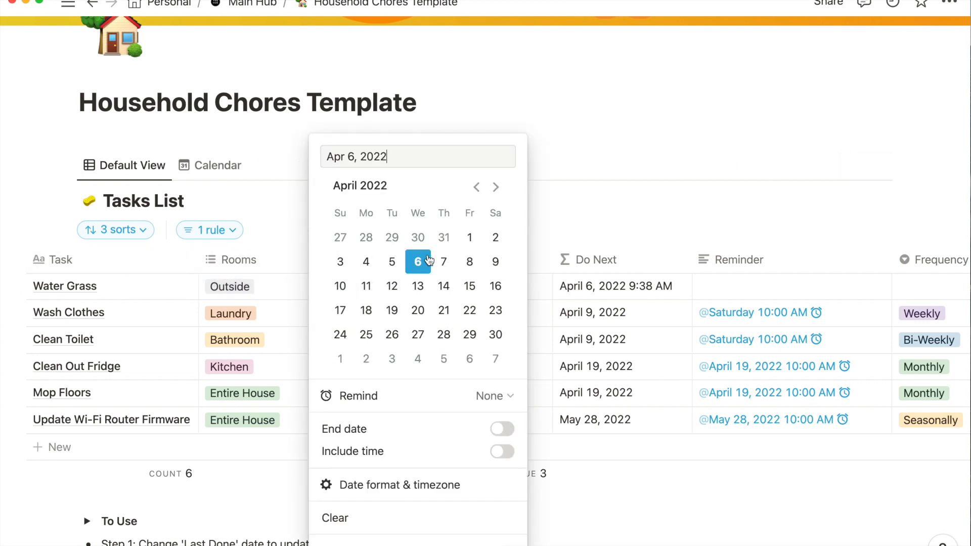
mouse_move(417, 262)
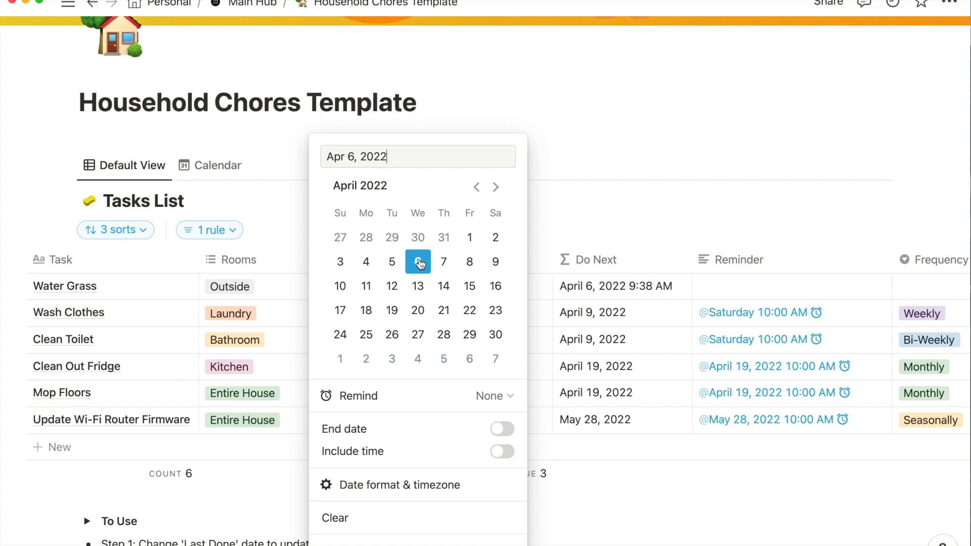
Step: Pick April 6, 2022 as Water Grass's Last Done date
left_click(569, 217)
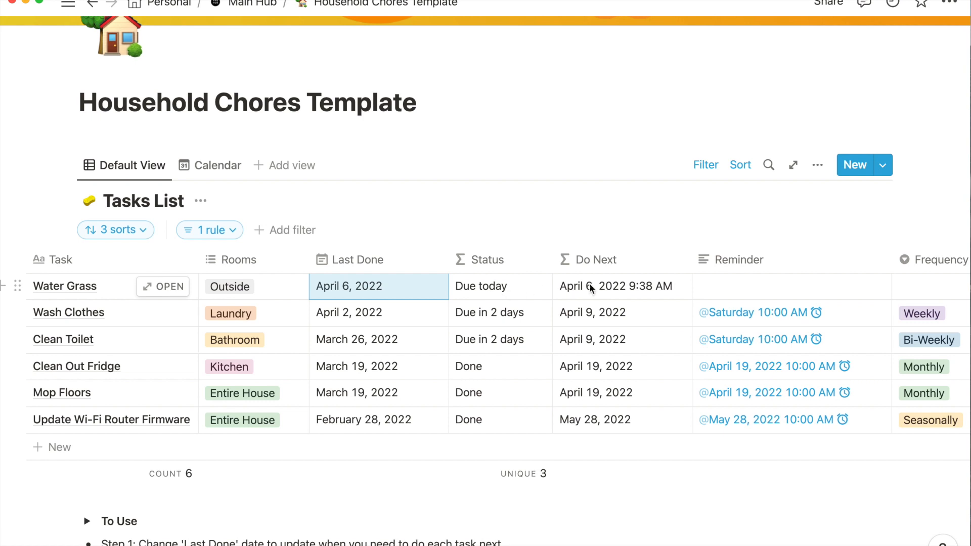
mouse_move(462, 267)
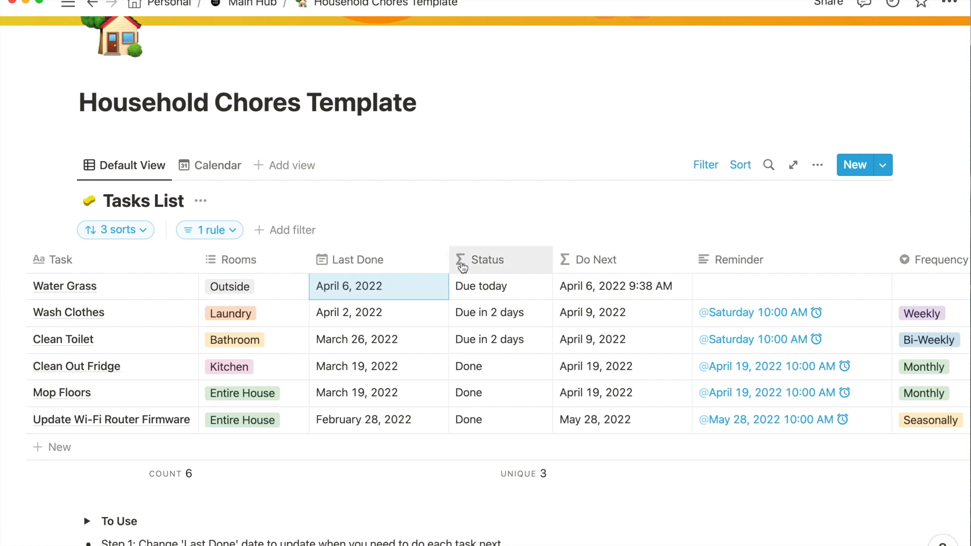
mouse_move(551, 281)
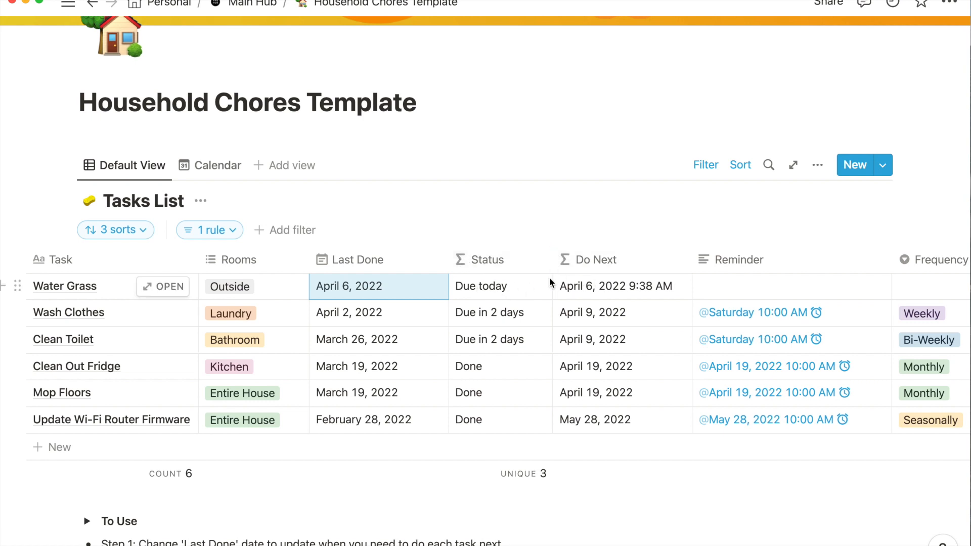
mouse_move(534, 291)
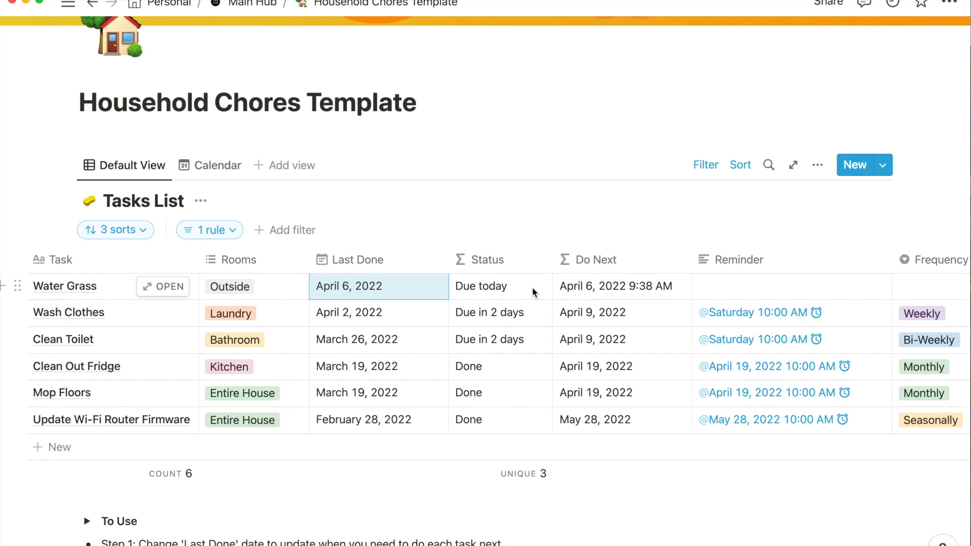
mouse_move(538, 296)
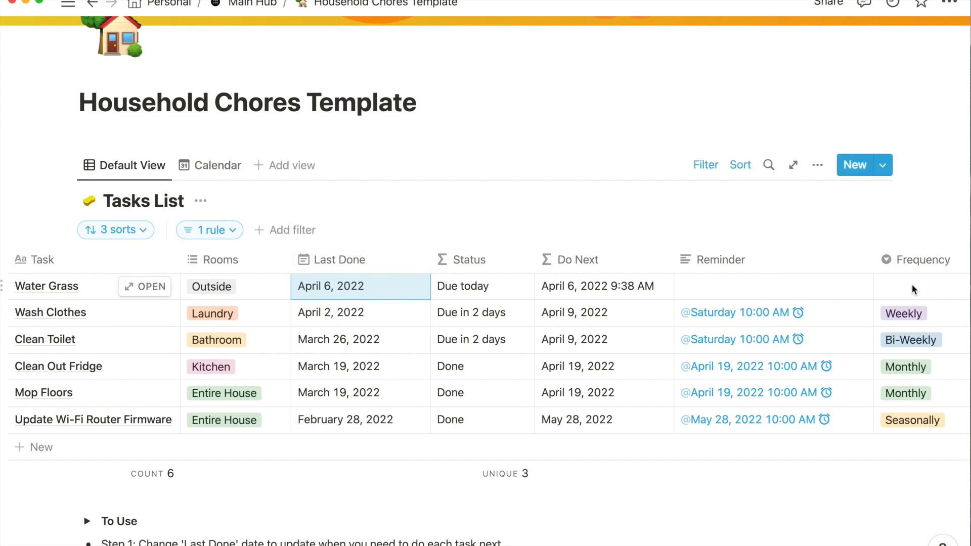
Step: Set Water Grass's frequency to Weekly, making it next due April 13, 2022
left_click(916, 287)
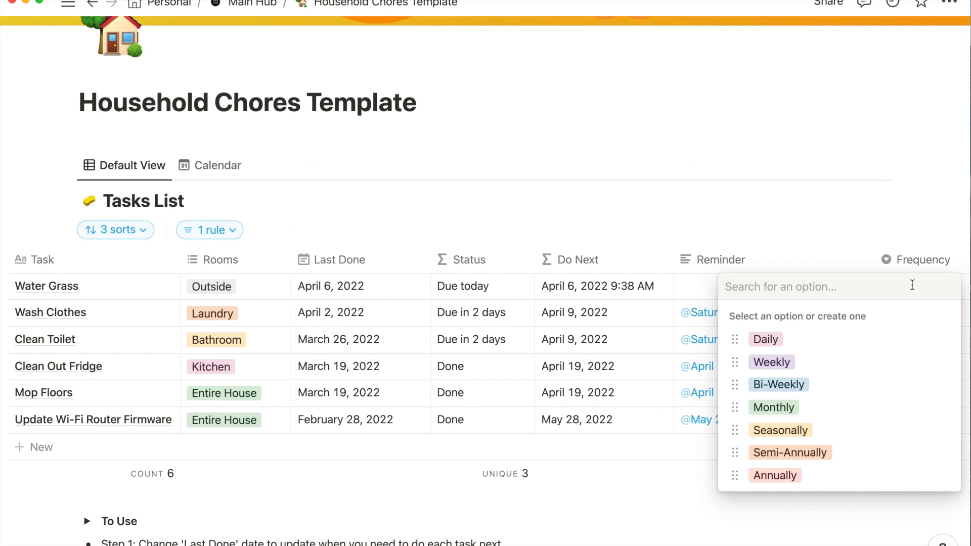
mouse_move(831, 364)
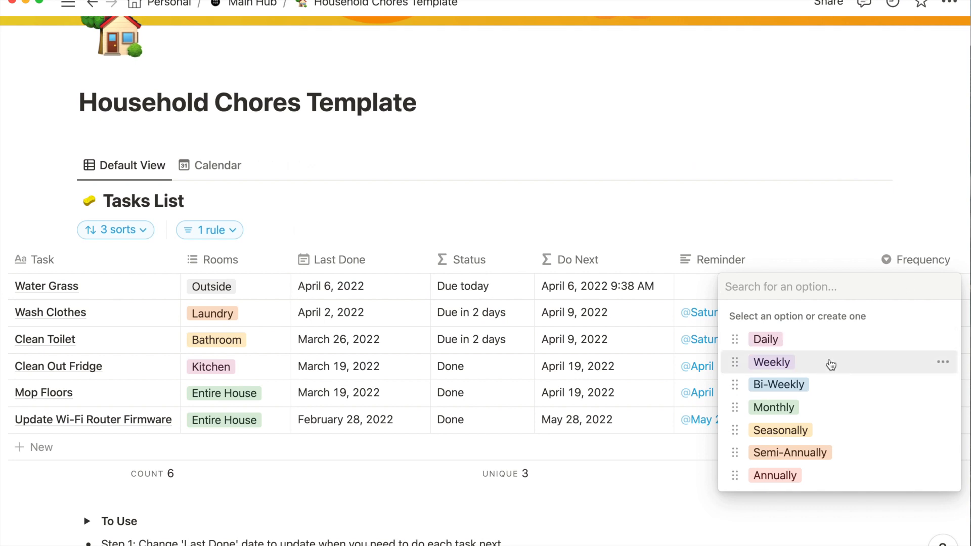
left_click(771, 362)
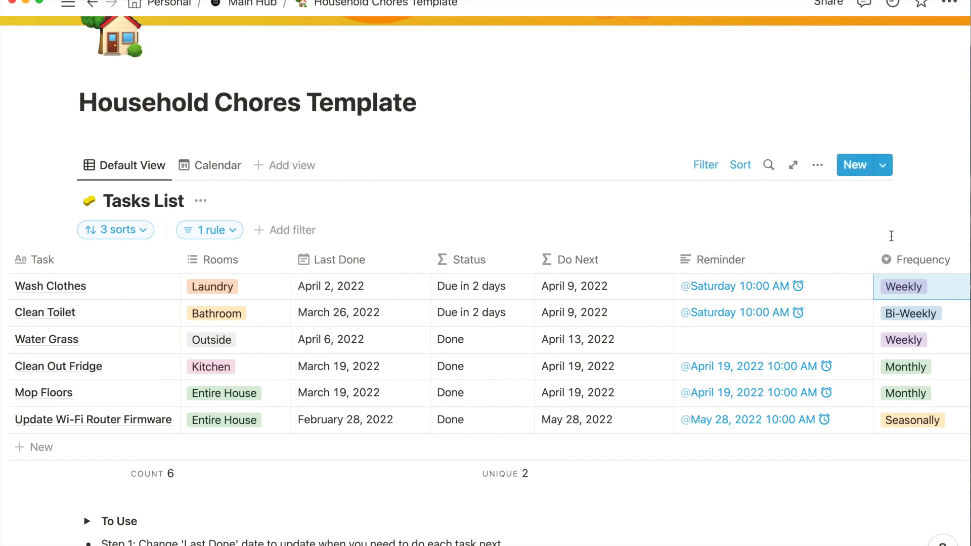
mouse_move(900, 285)
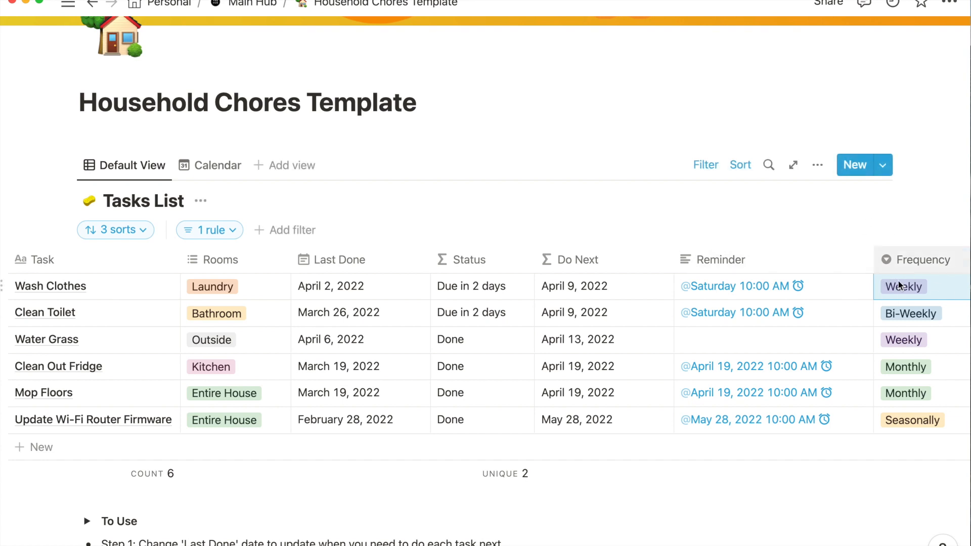
mouse_move(603, 289)
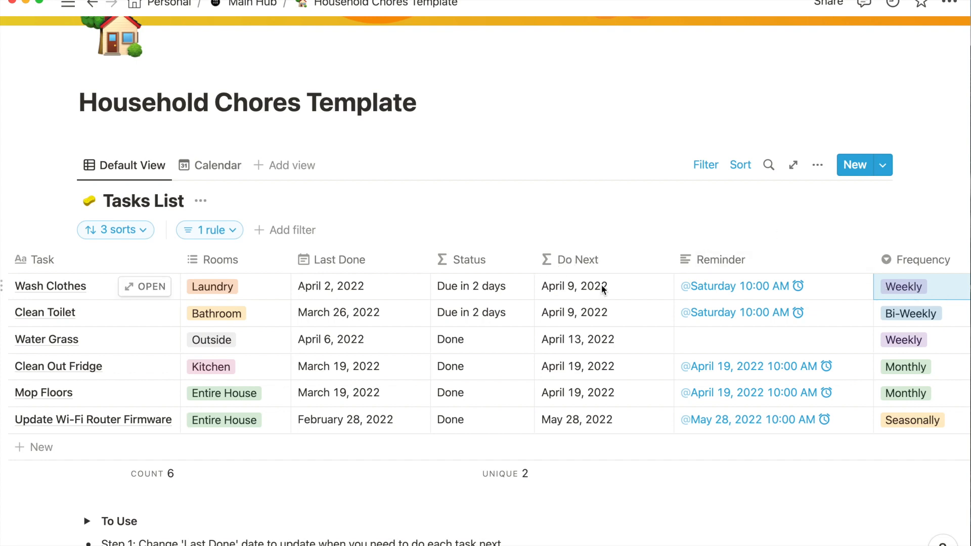
mouse_move(550, 289)
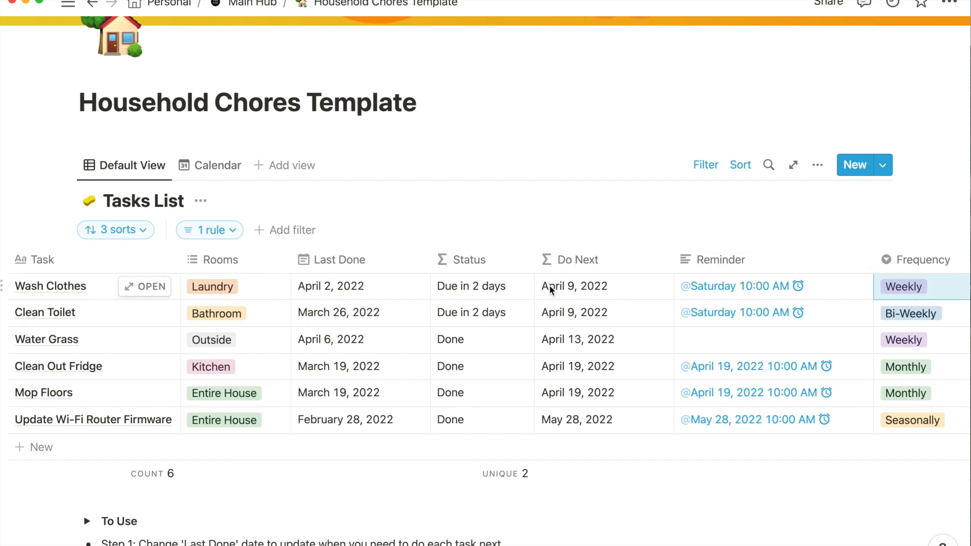
mouse_move(593, 291)
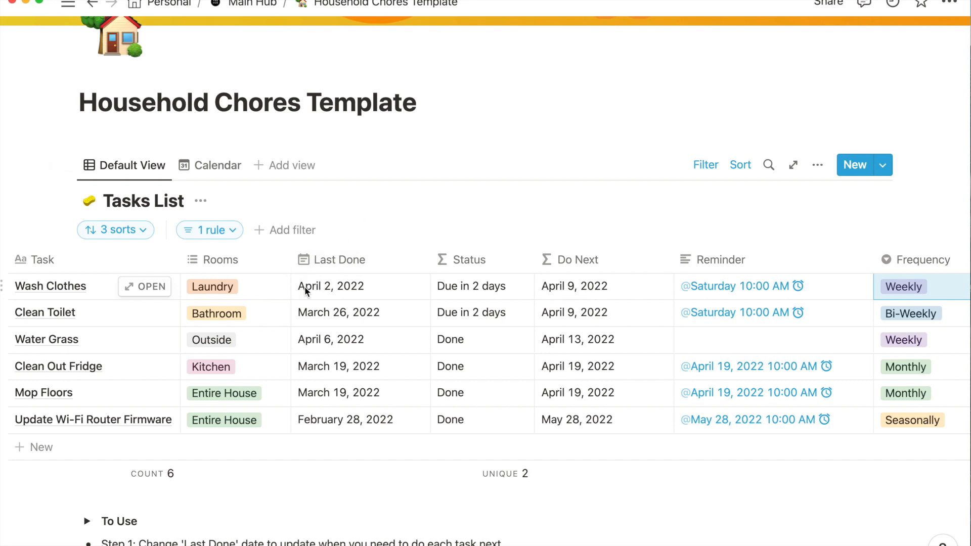
mouse_move(337, 291)
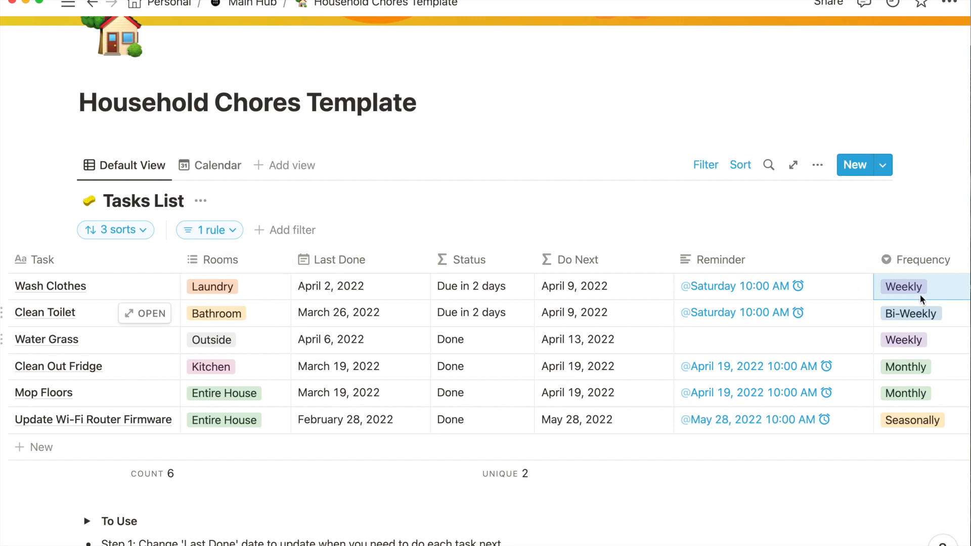
mouse_move(144, 234)
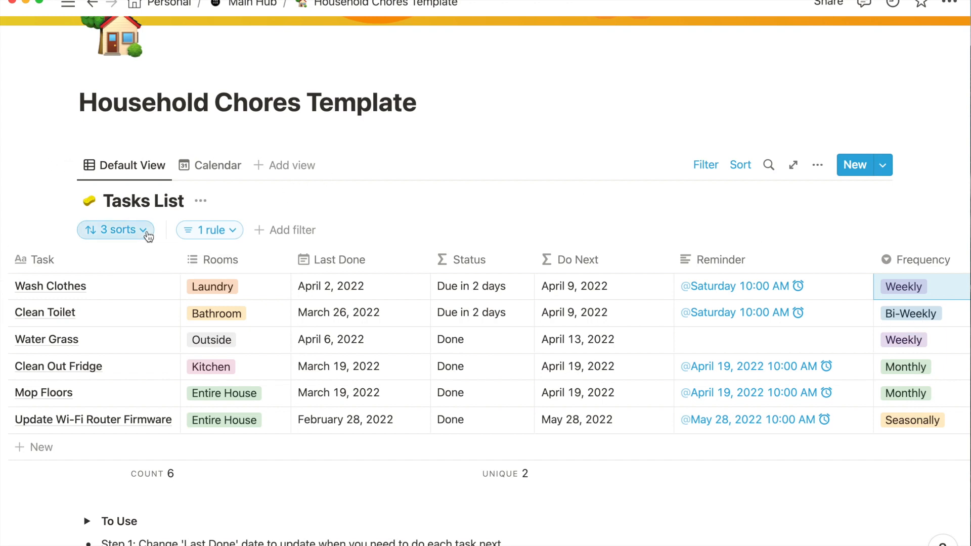
left_click(117, 229)
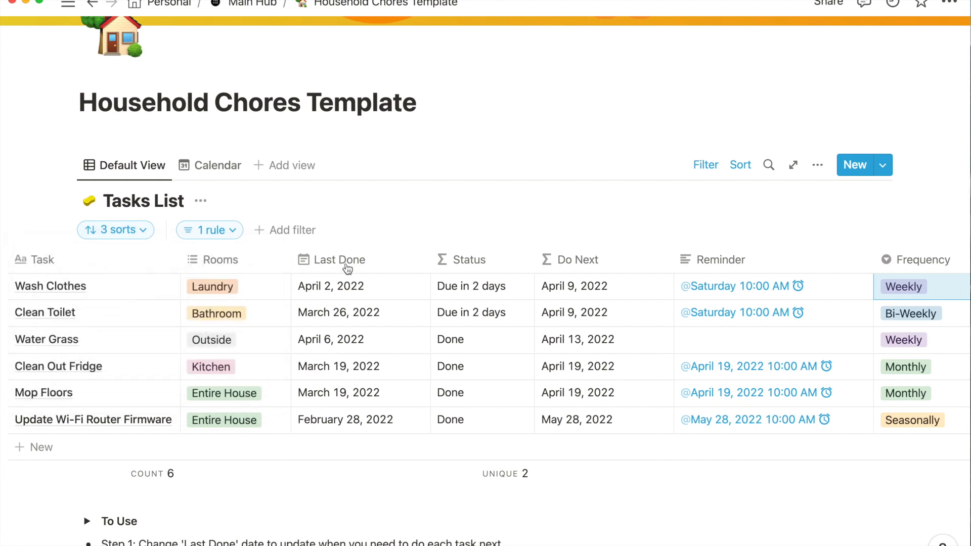
mouse_move(83, 345)
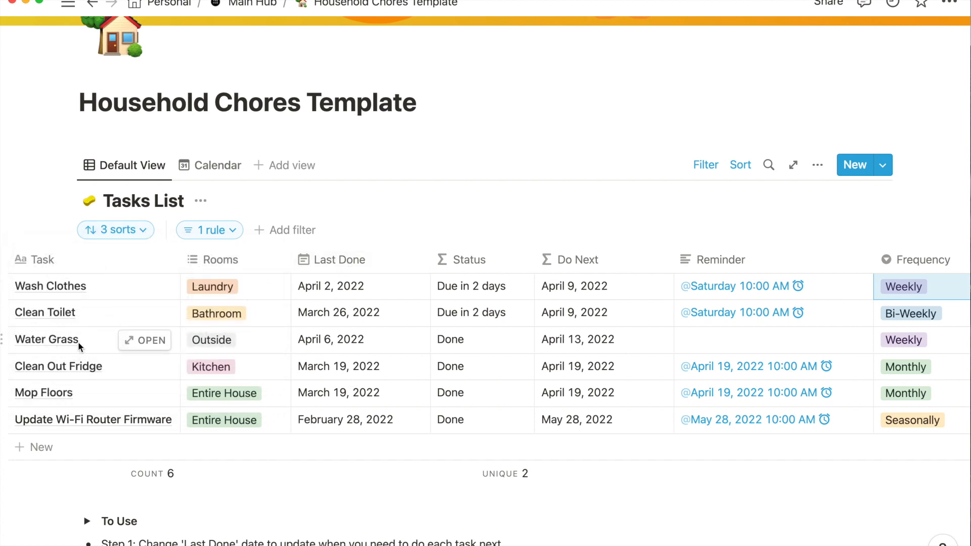
mouse_move(251, 356)
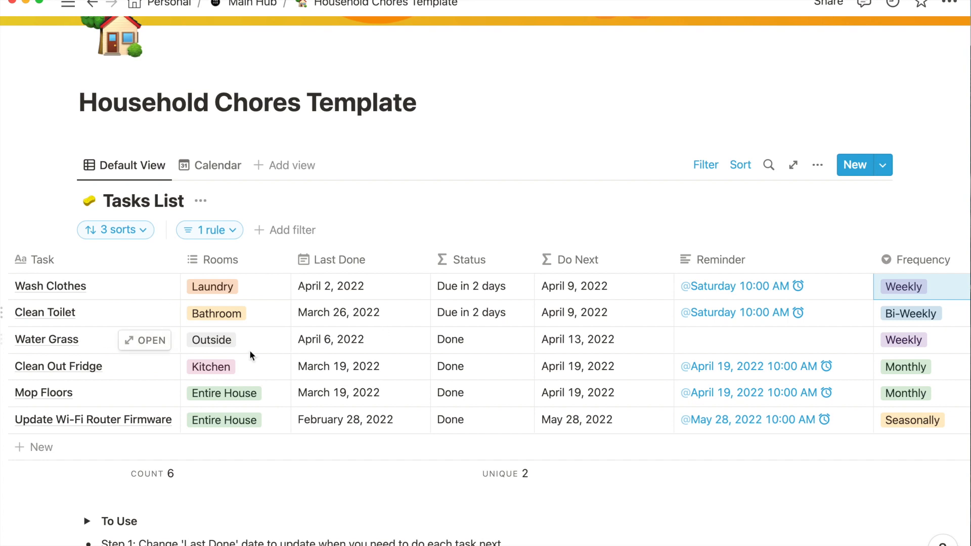
mouse_move(352, 348)
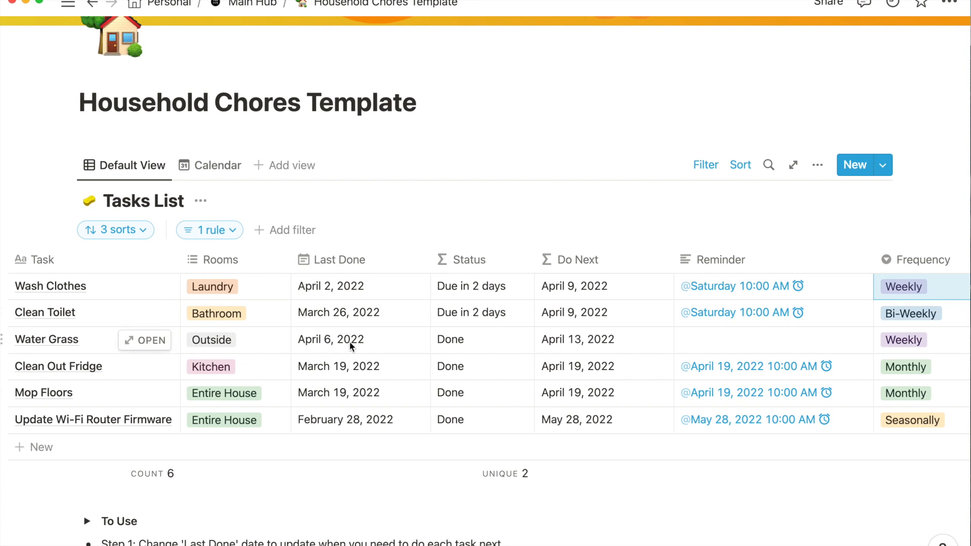
mouse_move(605, 348)
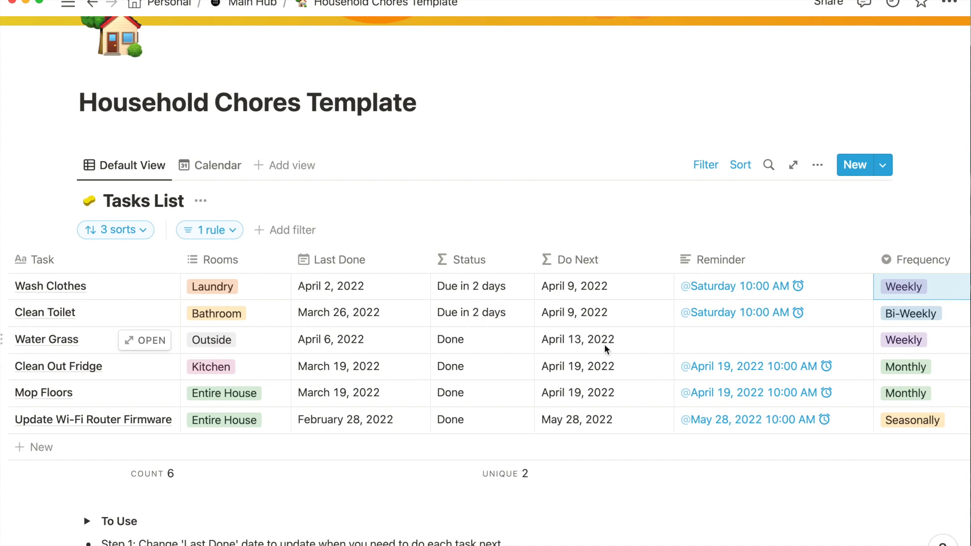
mouse_move(420, 346)
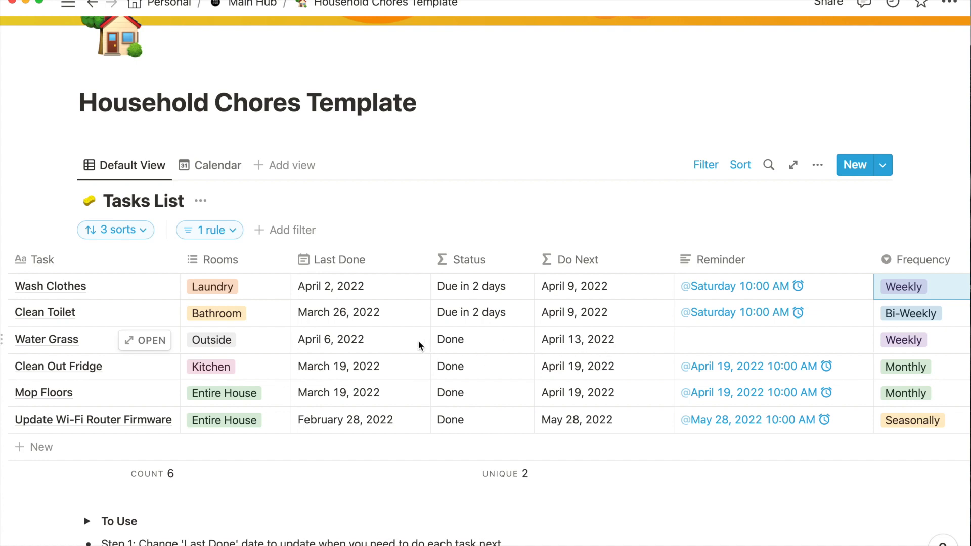
mouse_move(605, 348)
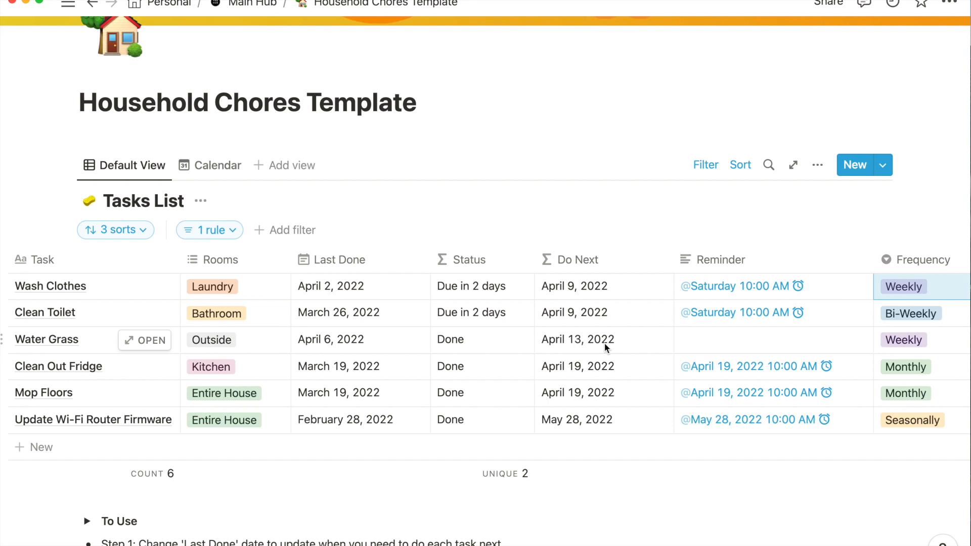
mouse_move(415, 340)
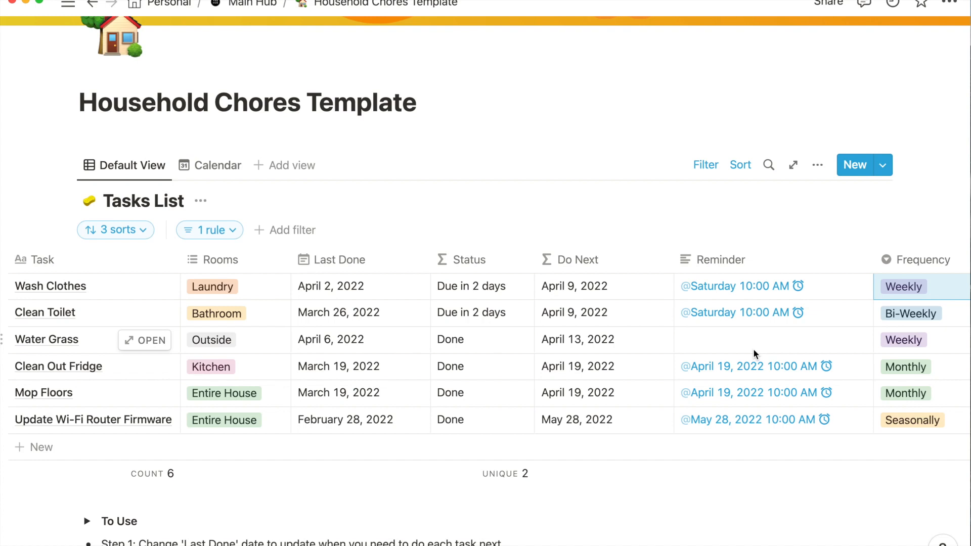
mouse_move(748, 345)
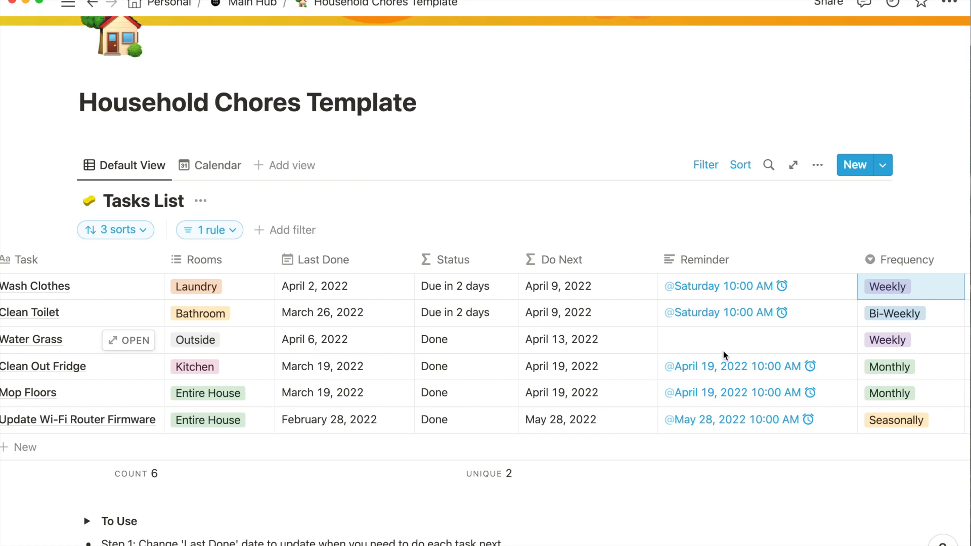
scroll("down", 3)
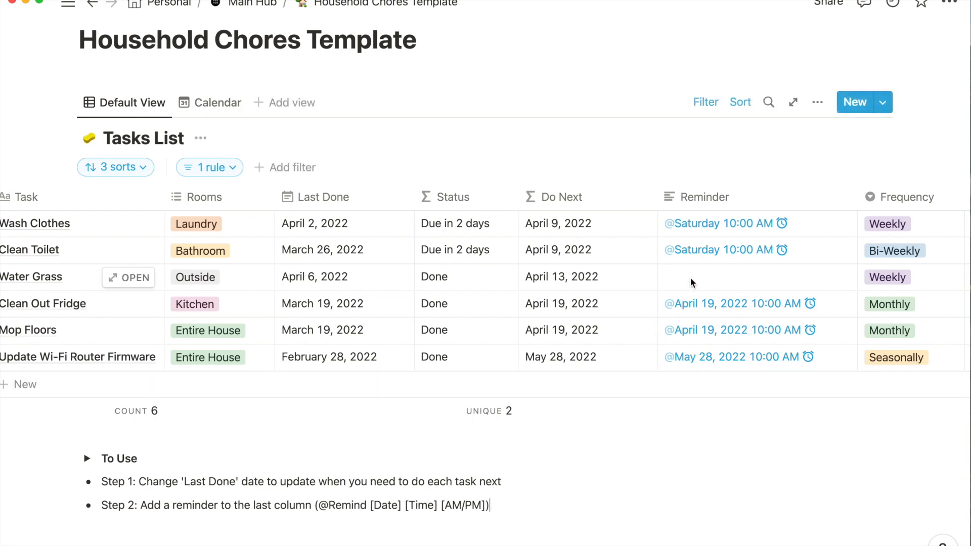
left_click(726, 277)
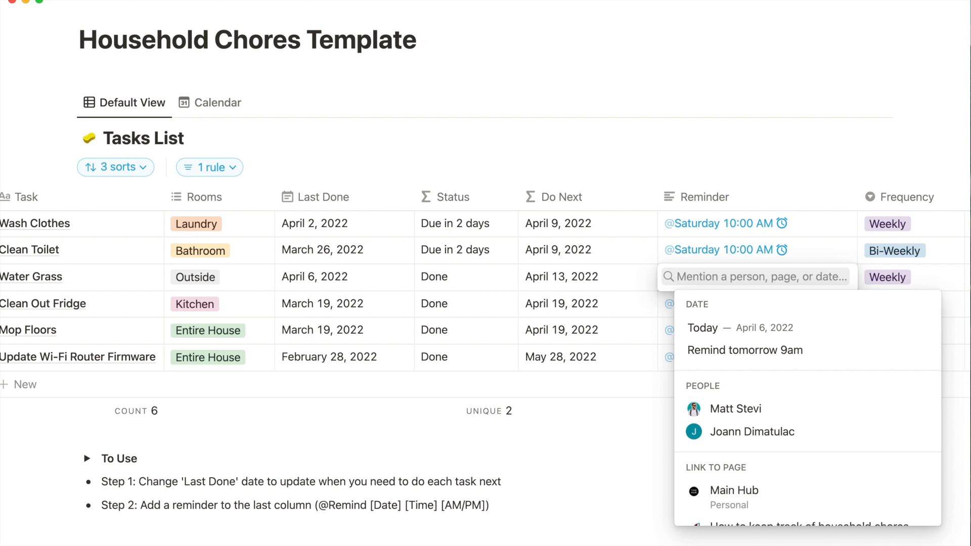
type("remind Tomorrow")
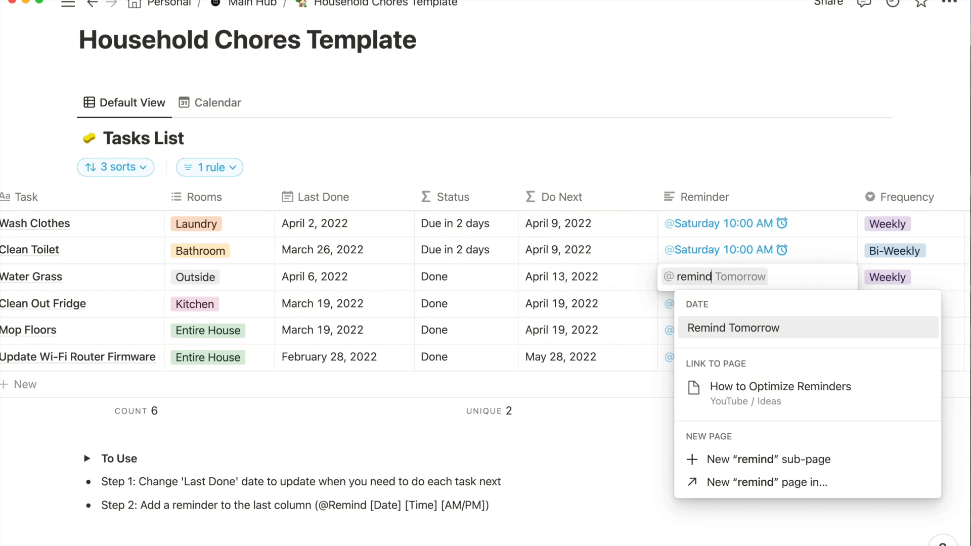
type("April 13")
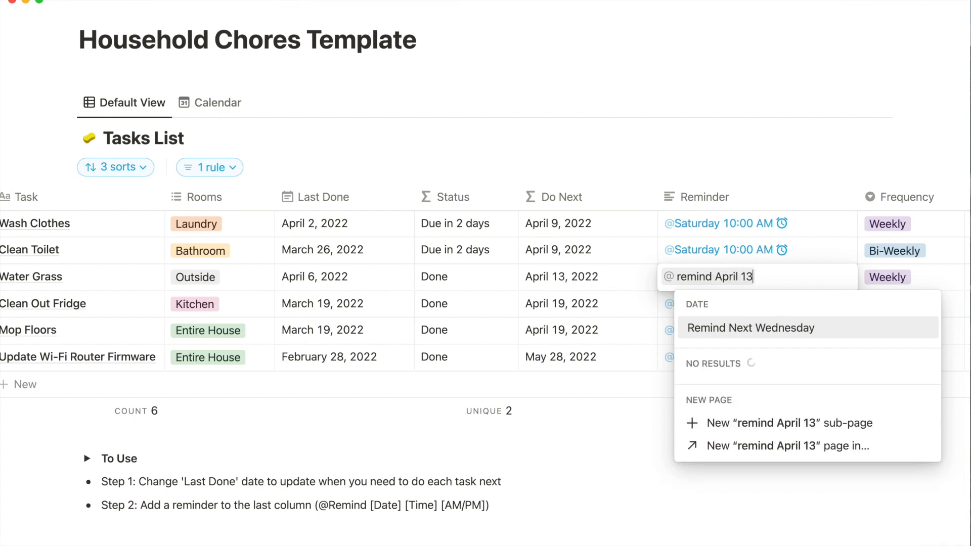
type(", 2022")
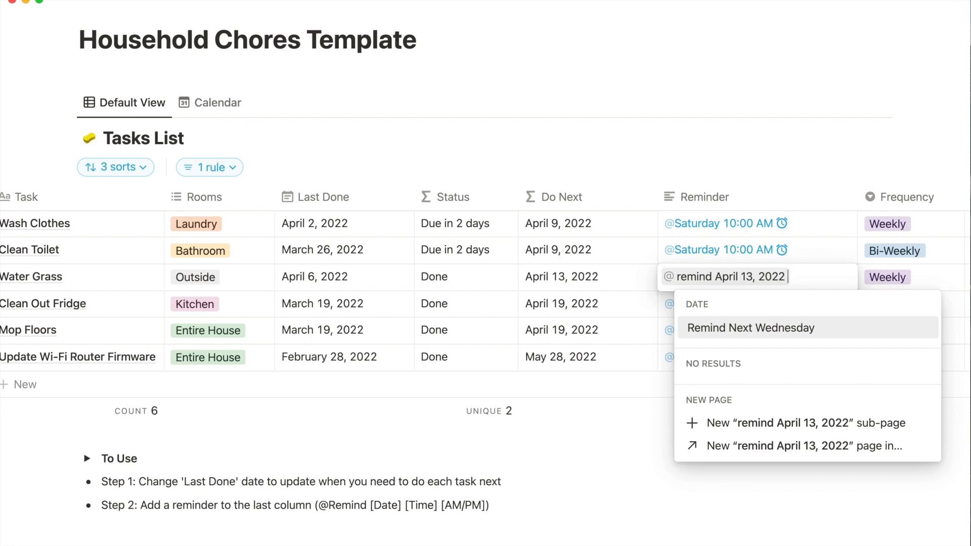
type("at")
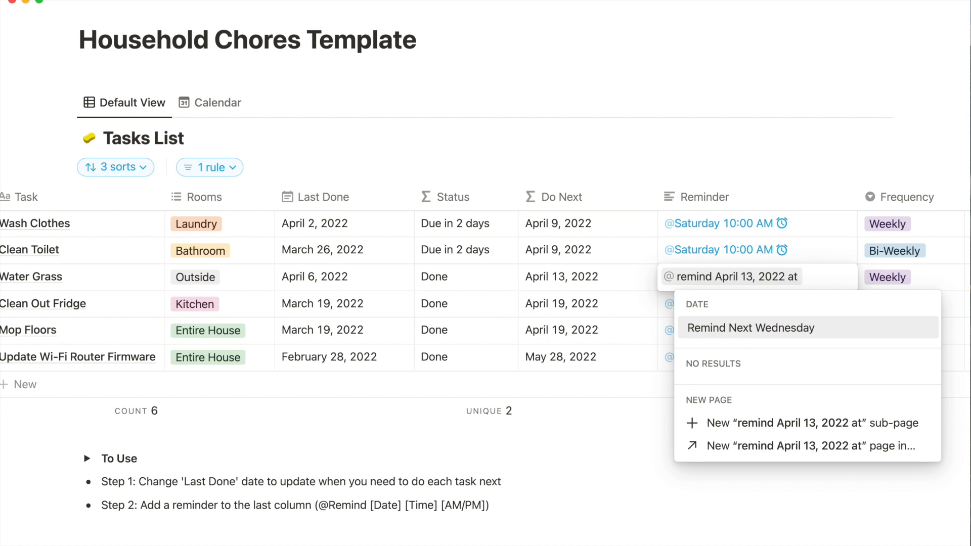
type("10AM")
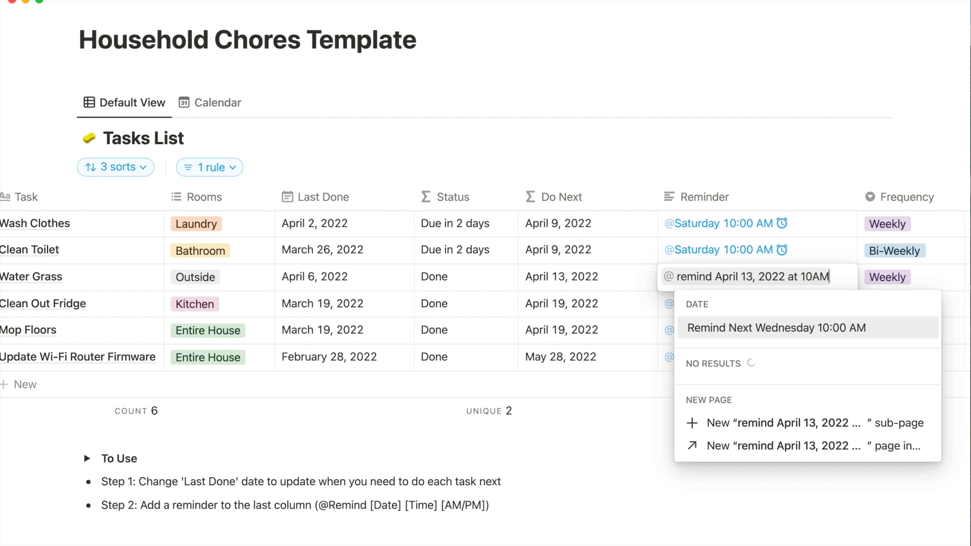
left_click(775, 328)
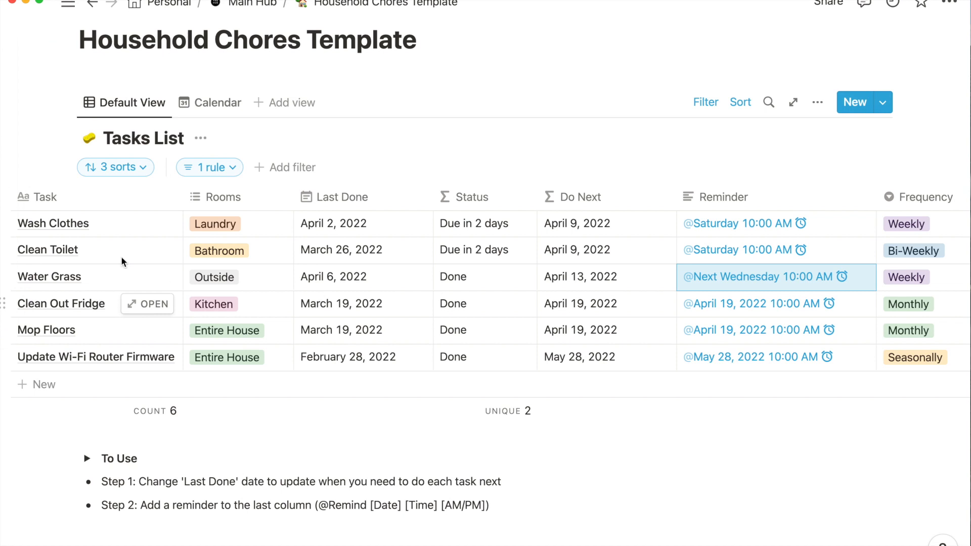
mouse_move(107, 283)
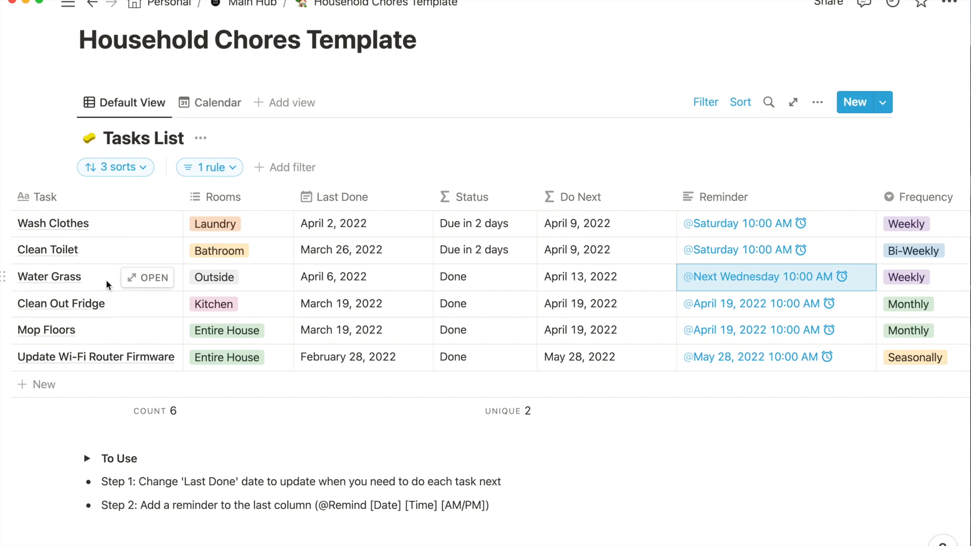
mouse_move(586, 482)
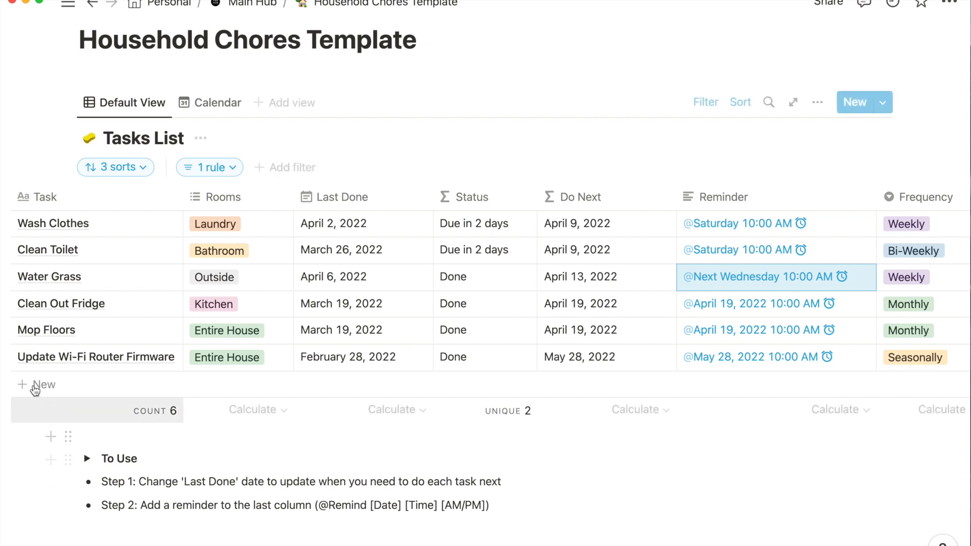
Step: Add a new task row and start naming it Vacuum
left_click(35, 385)
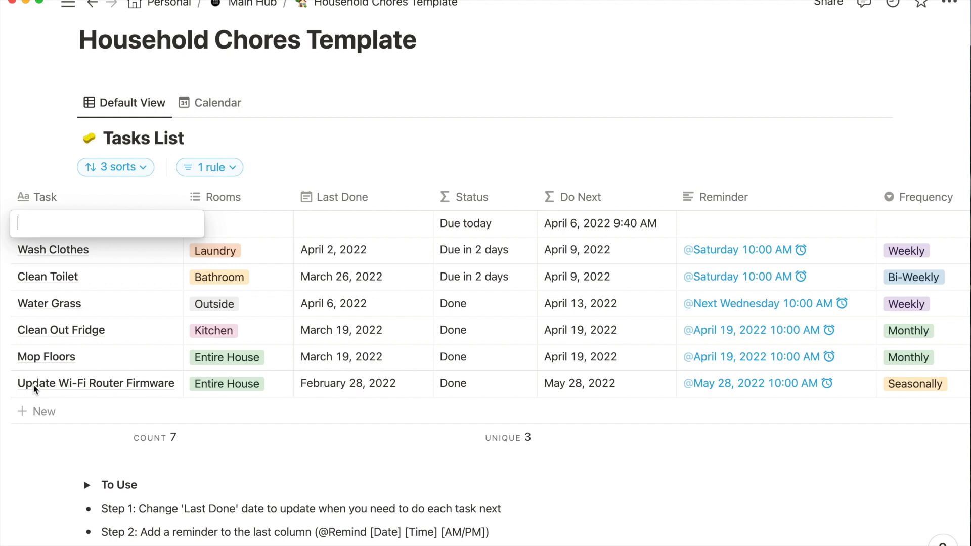
type("Vacuum")
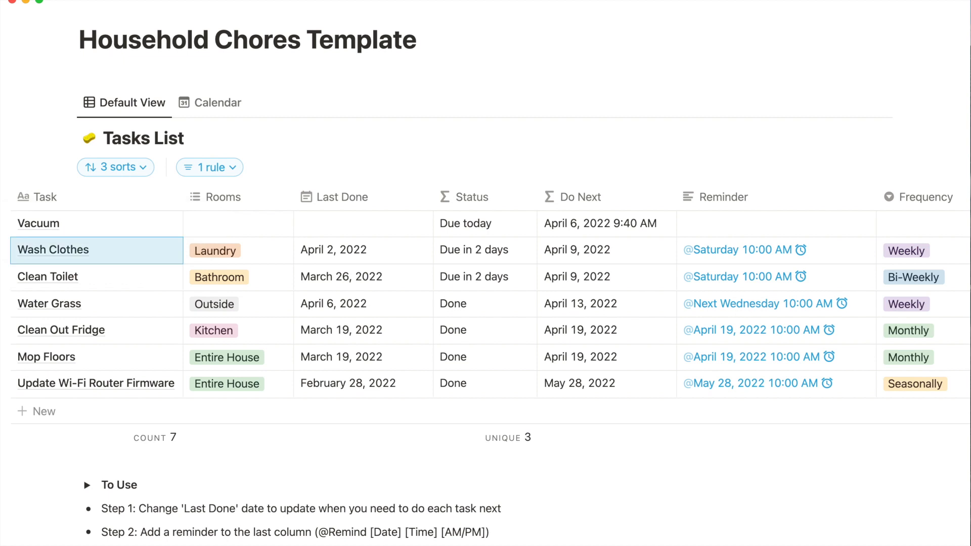
mouse_move(147, 224)
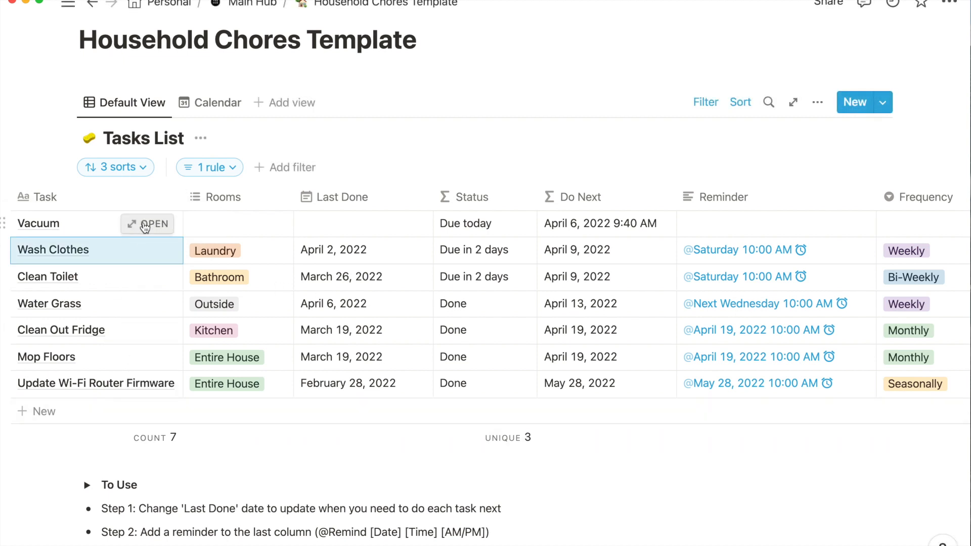
Step: Set the Vacuum task's room to Entire House from its detail page
left_click(147, 224)
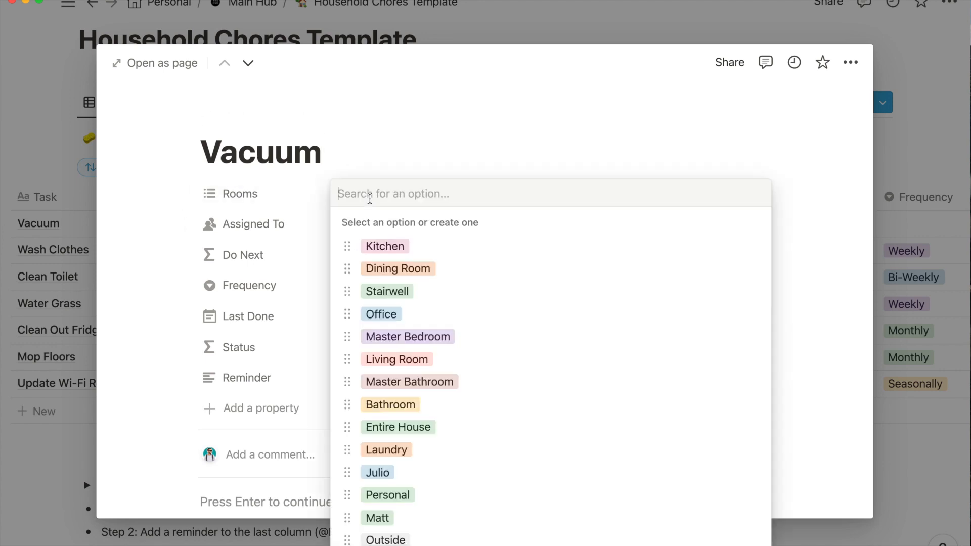
left_click(398, 427)
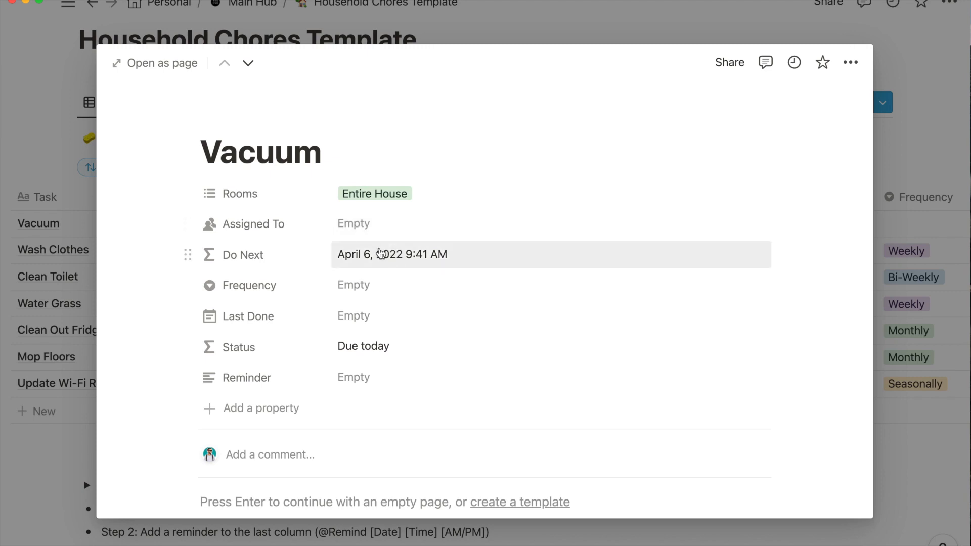
mouse_move(358, 292)
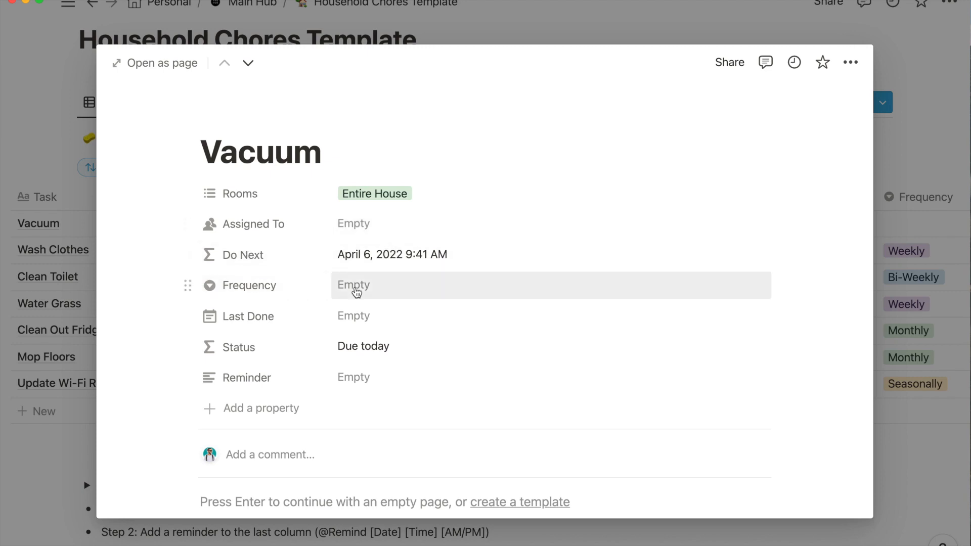
left_click(354, 285)
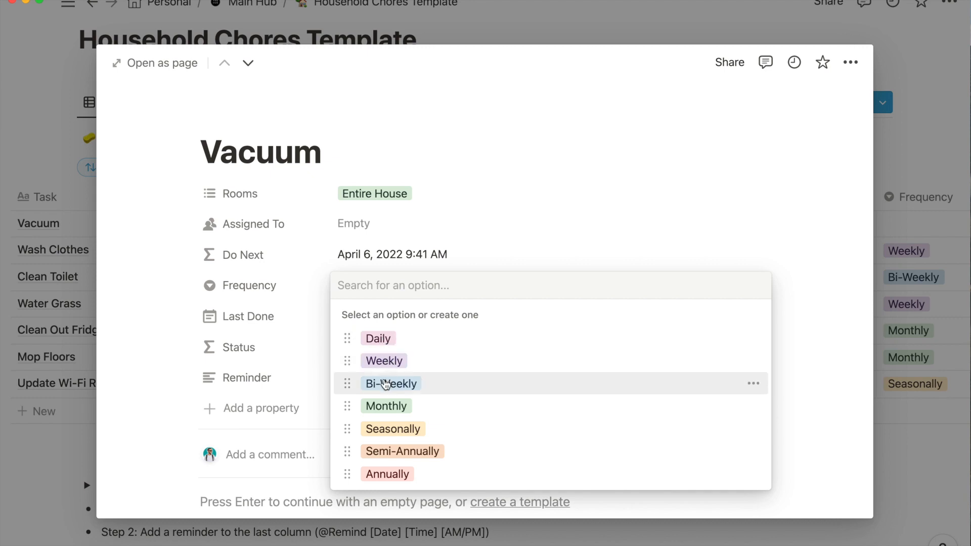
mouse_move(411, 389)
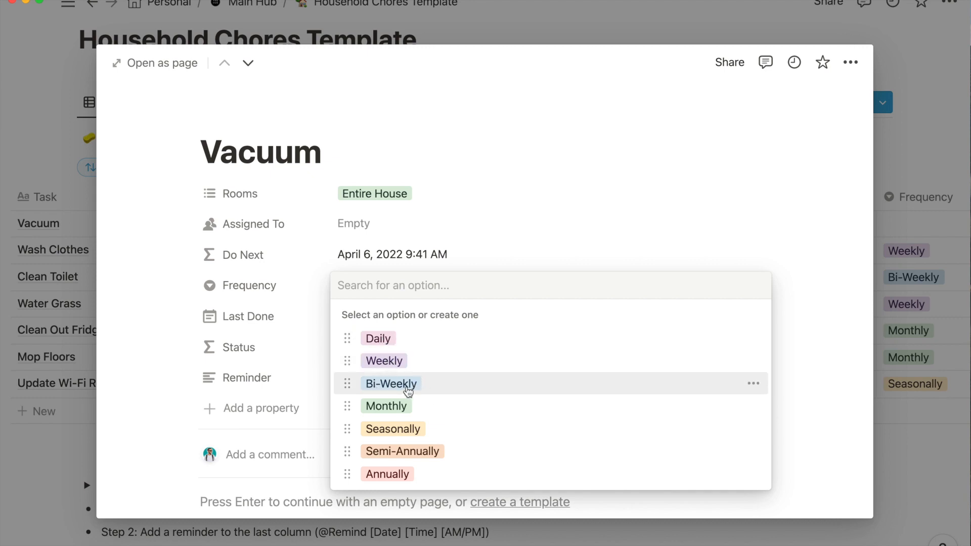
mouse_move(415, 338)
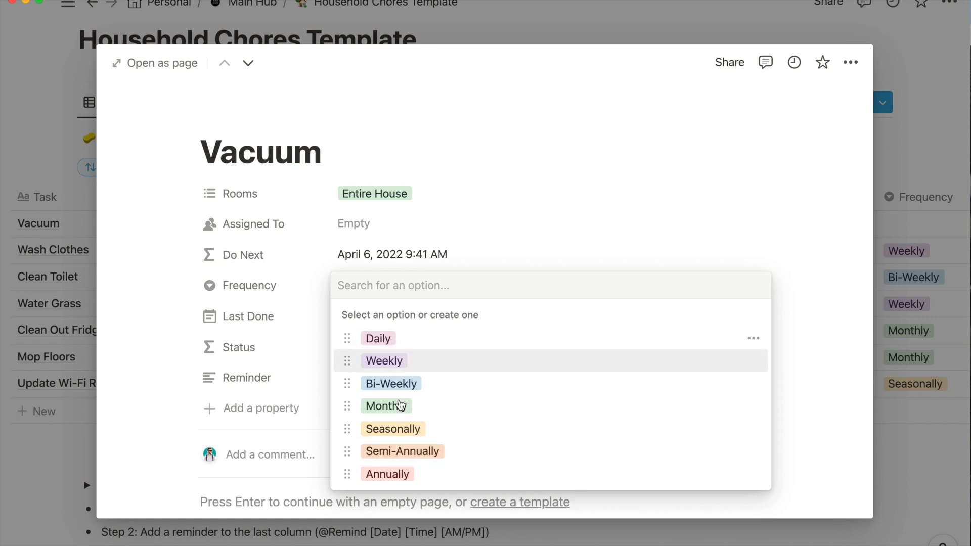
mouse_move(401, 427)
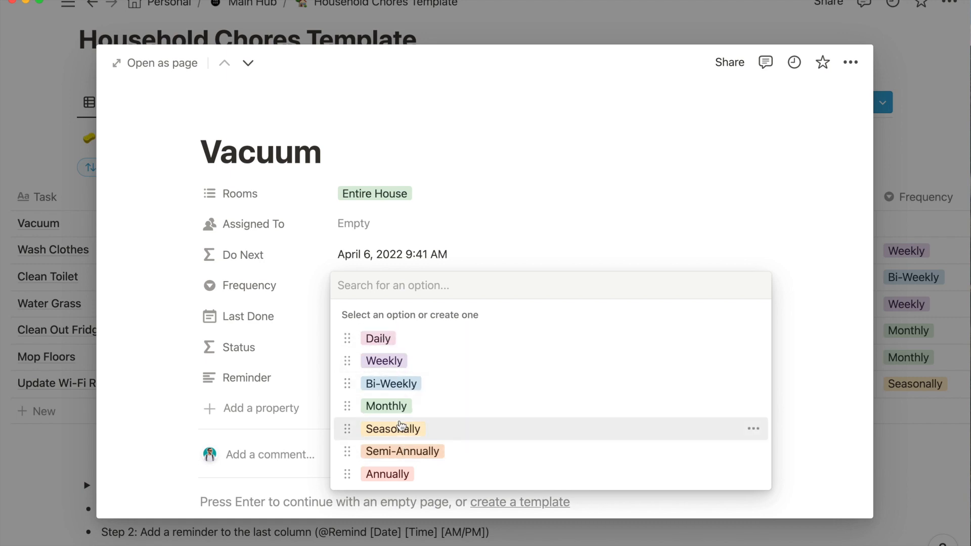
mouse_move(368, 385)
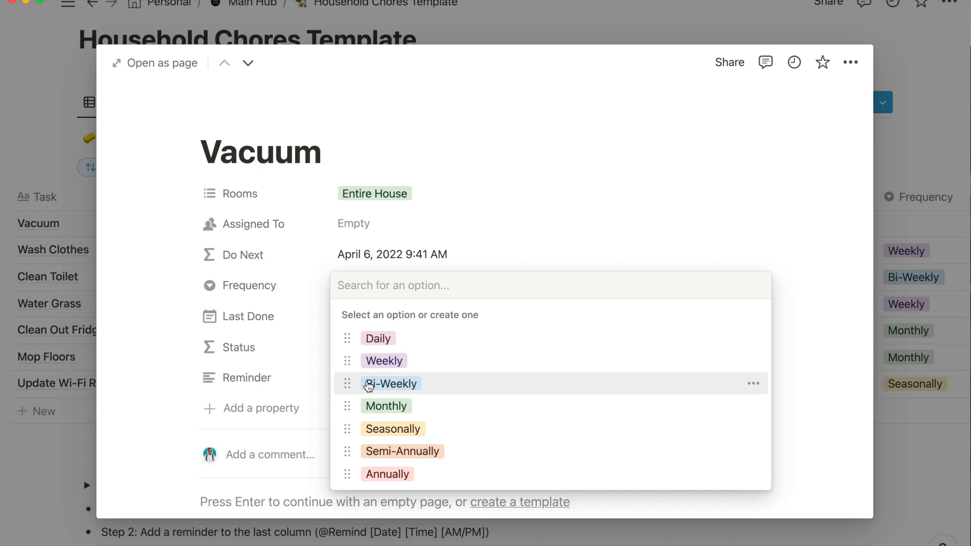
mouse_move(374, 408)
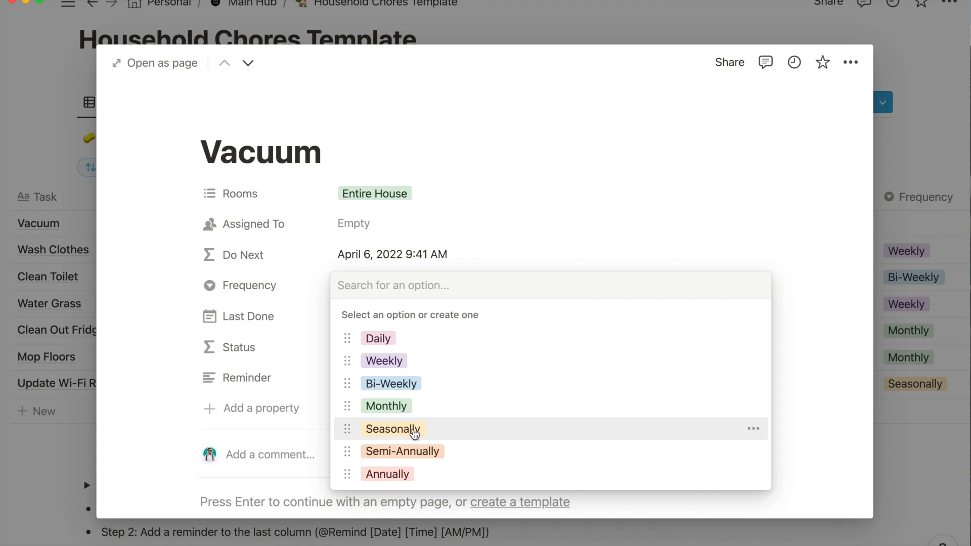
mouse_move(411, 456)
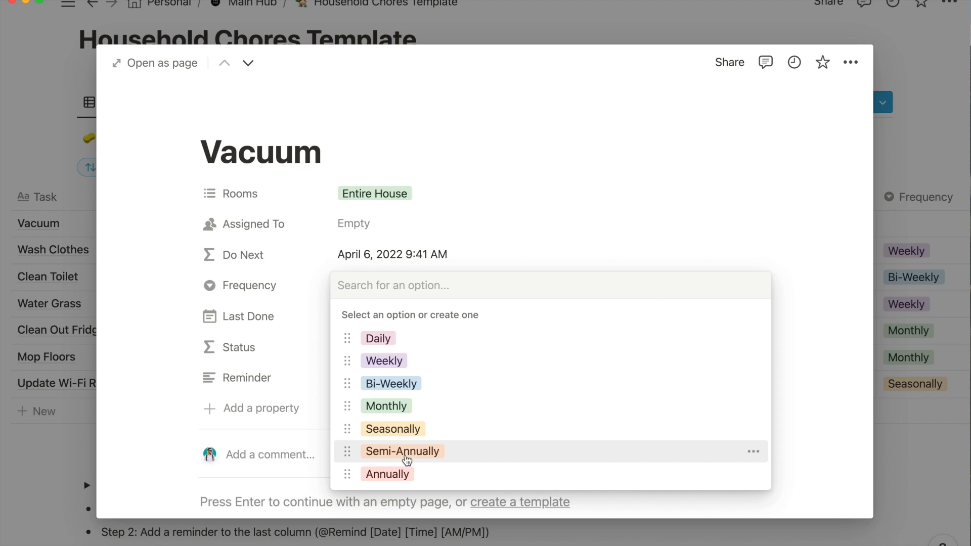
mouse_move(468, 452)
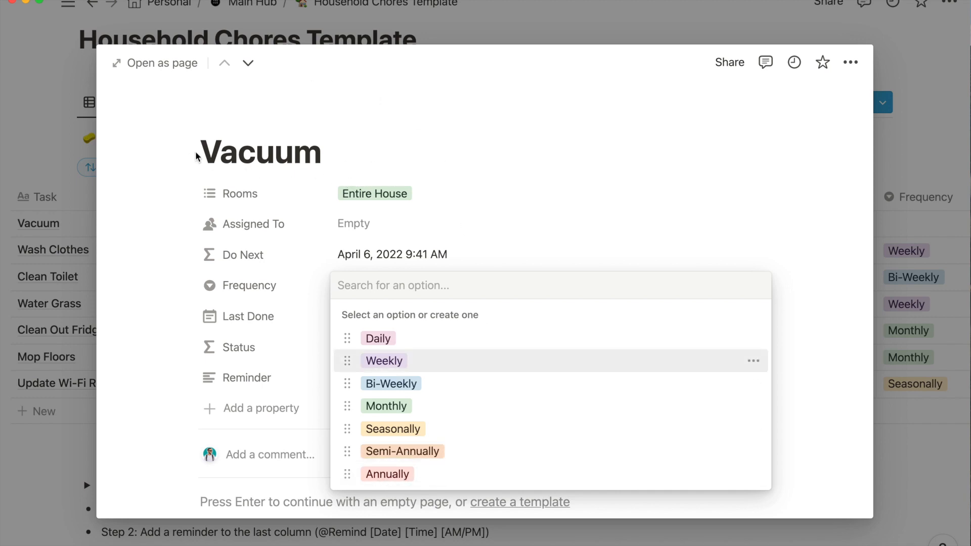
mouse_move(381, 389)
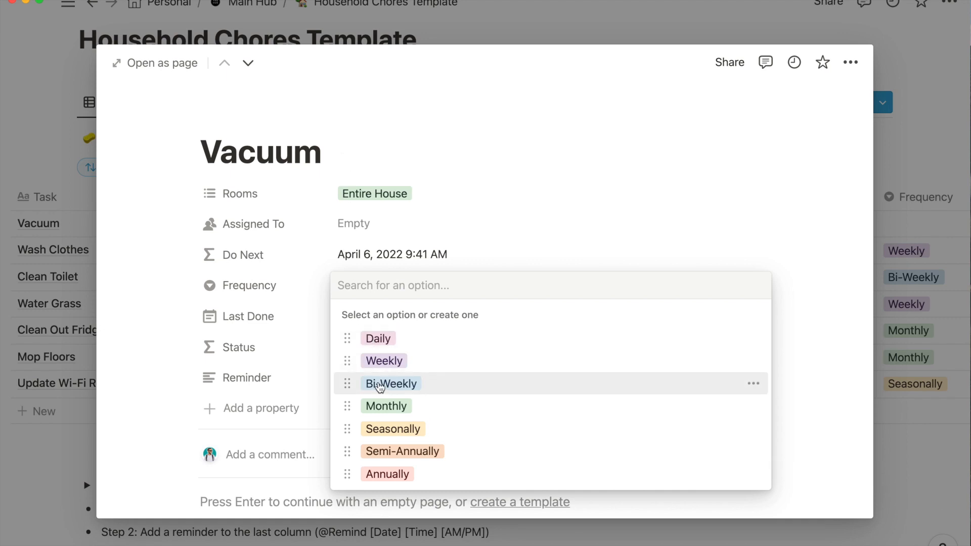
Step: Make Vacuum Bi-Weekly with Last Done April 3, 2022
left_click(390, 384)
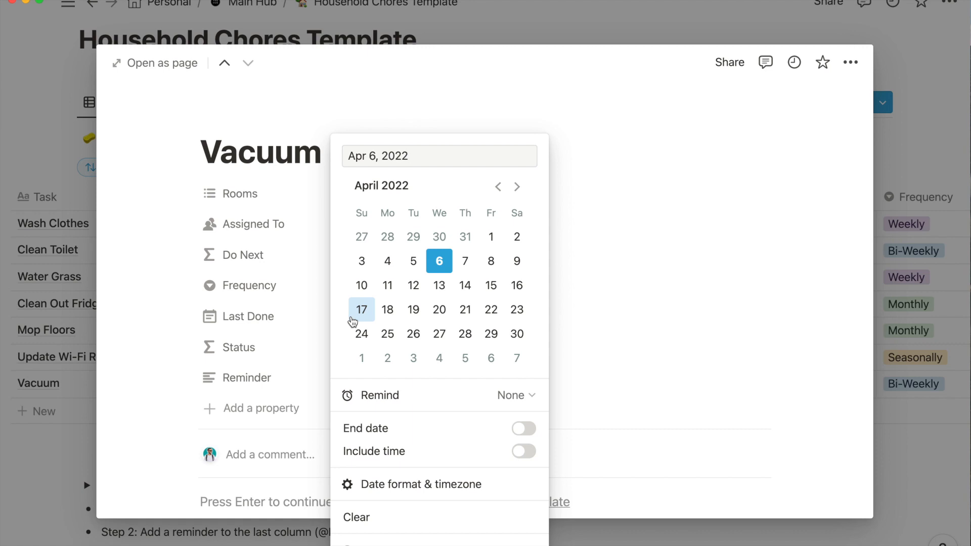
mouse_move(362, 261)
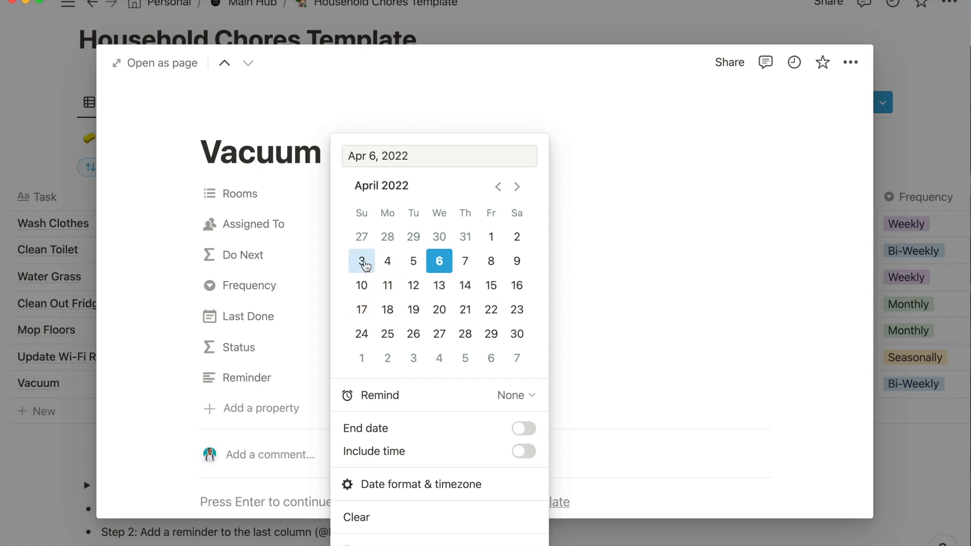
left_click(362, 261)
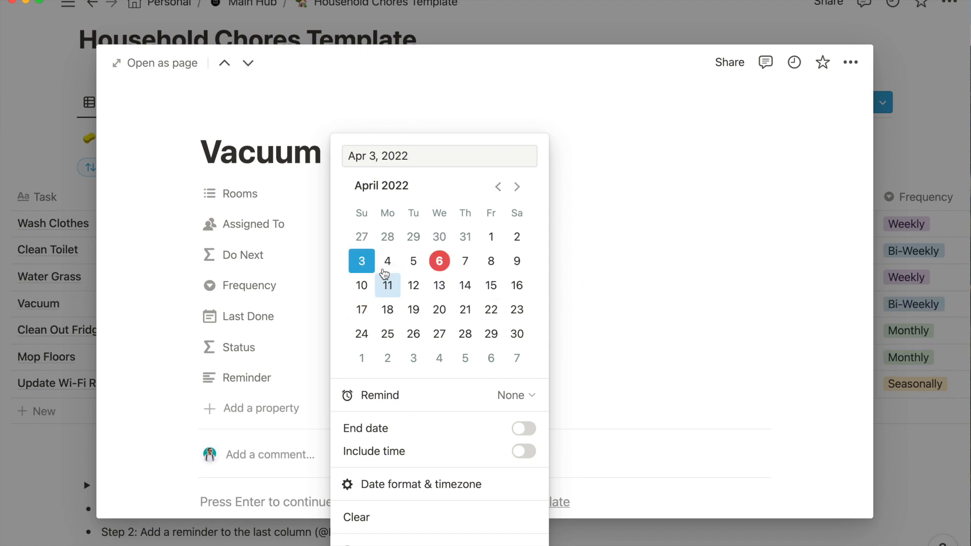
mouse_move(362, 309)
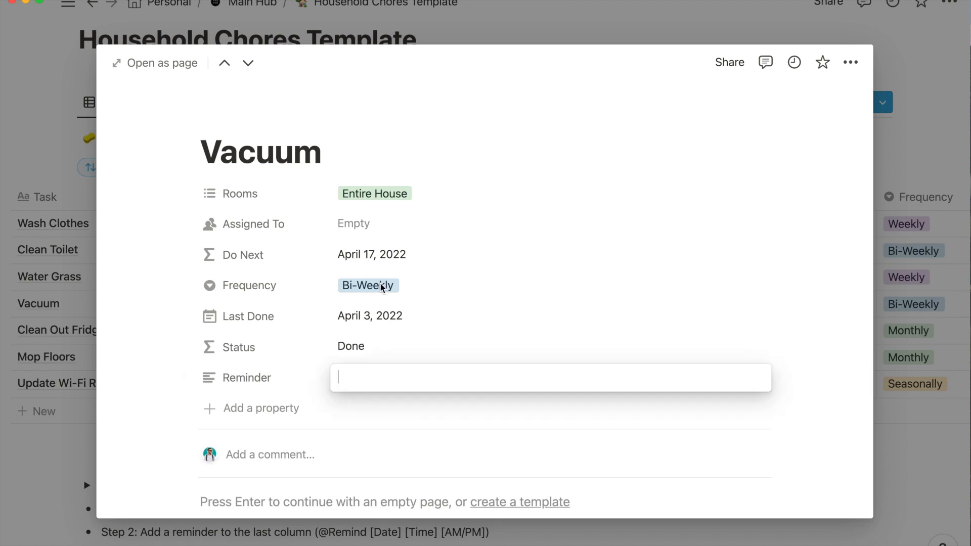
mouse_move(360, 338)
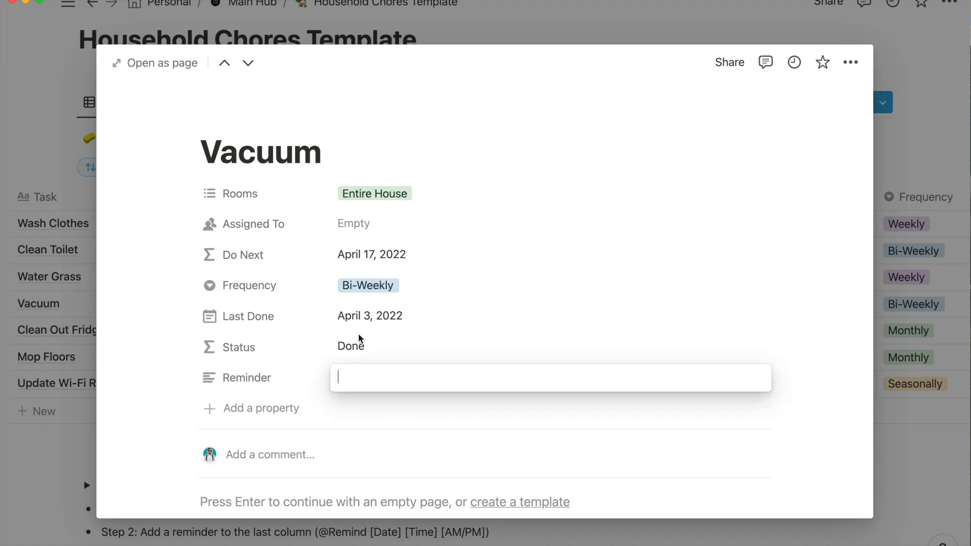
type("@")
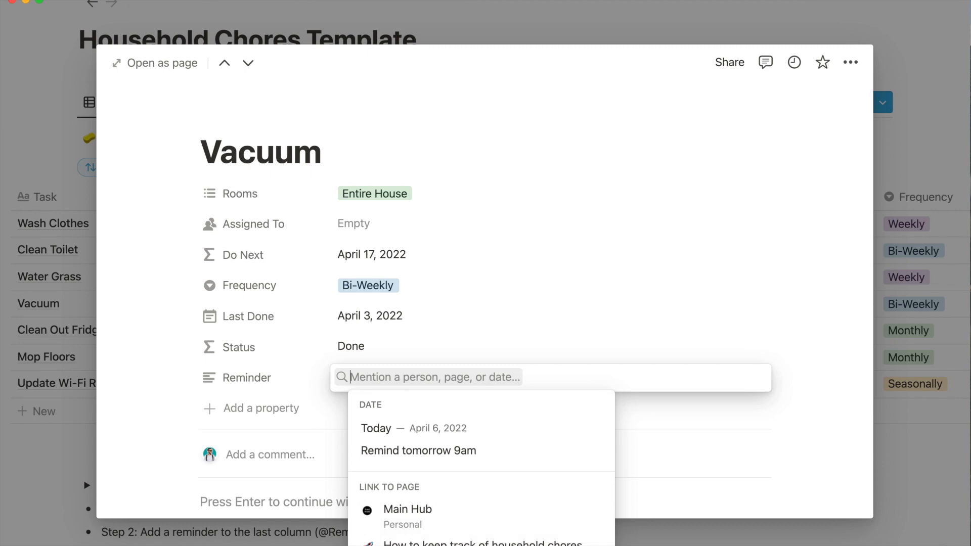
type("@remind Tomorrow")
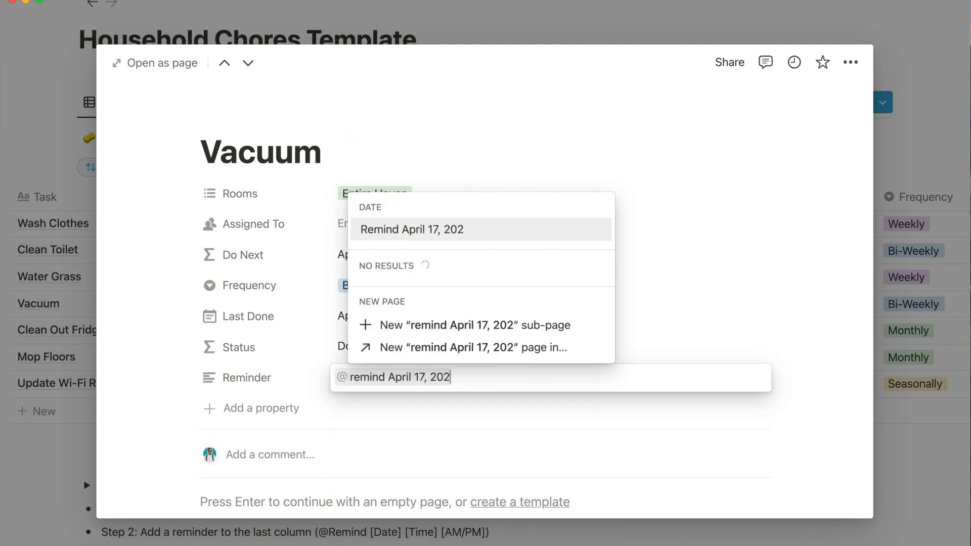
type("2 @")
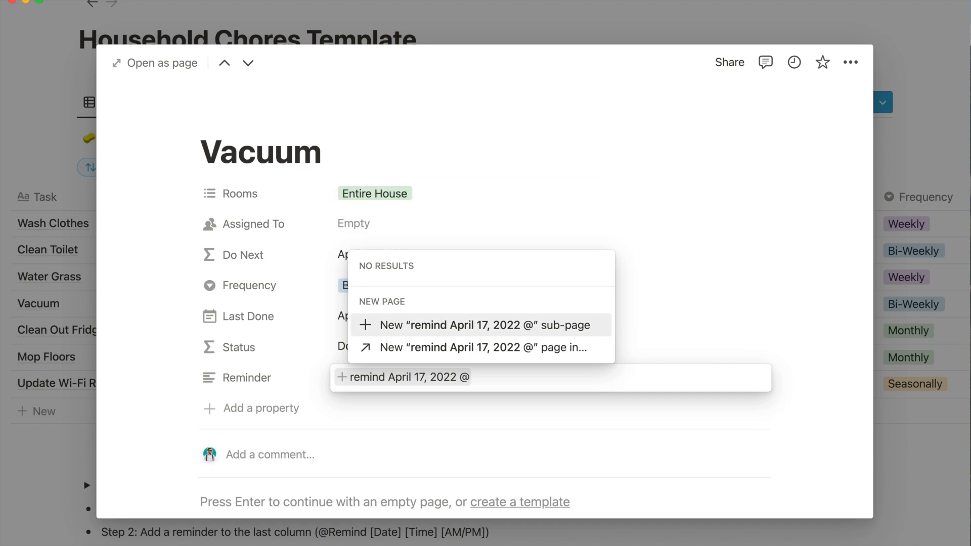
type("10AM")
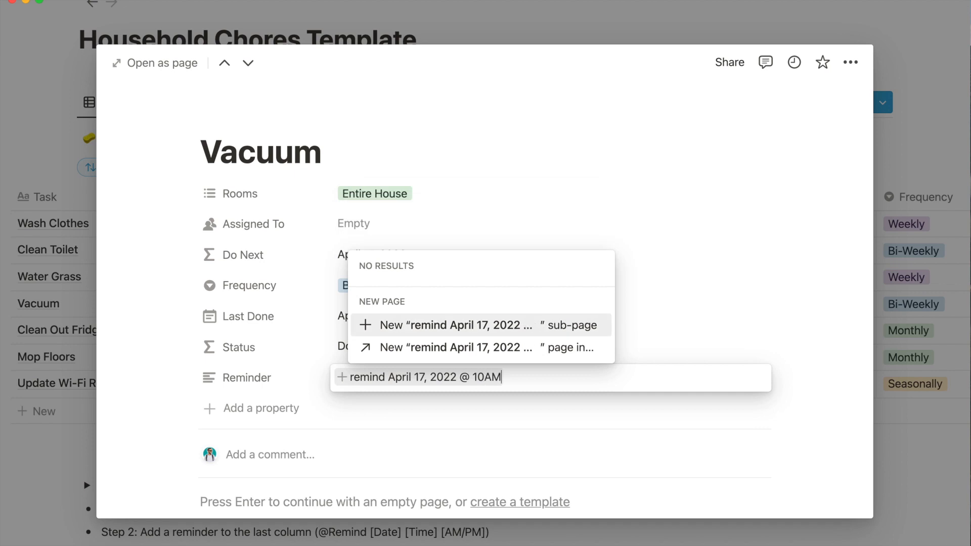
key("Backspace")
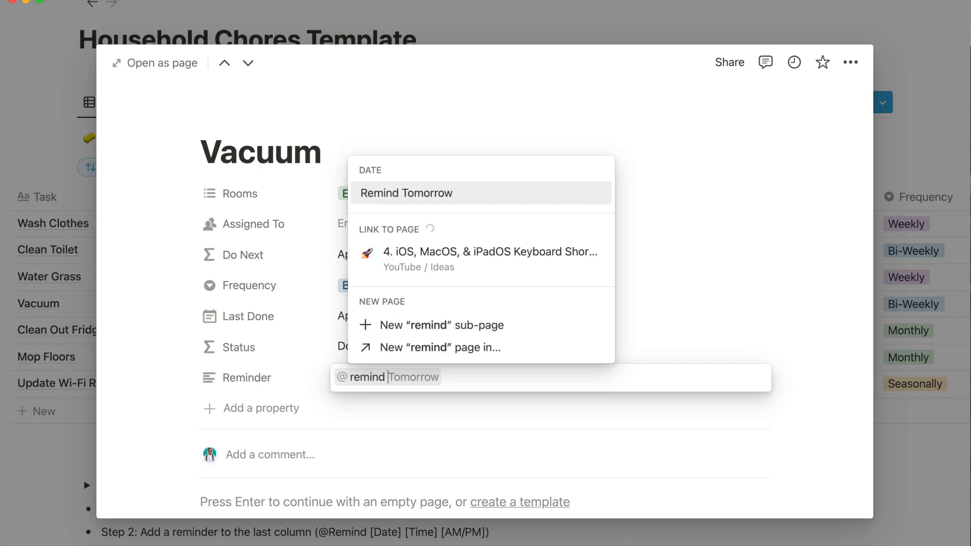
type("Aprli")
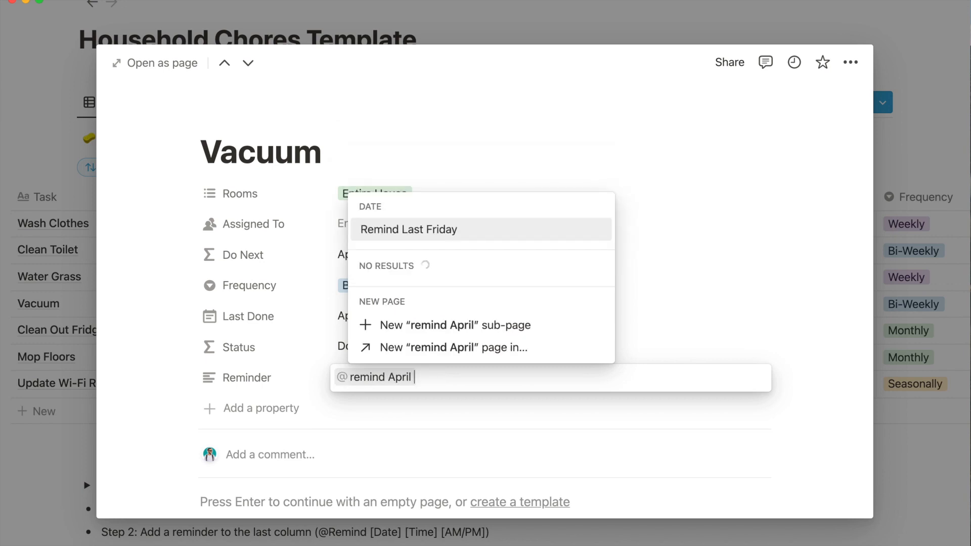
type("17, 200")
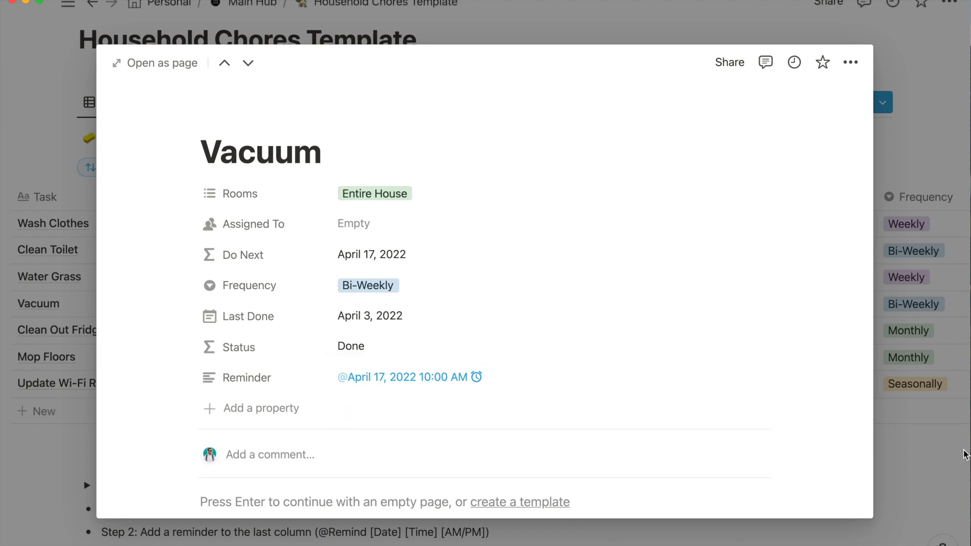
key("Escape")
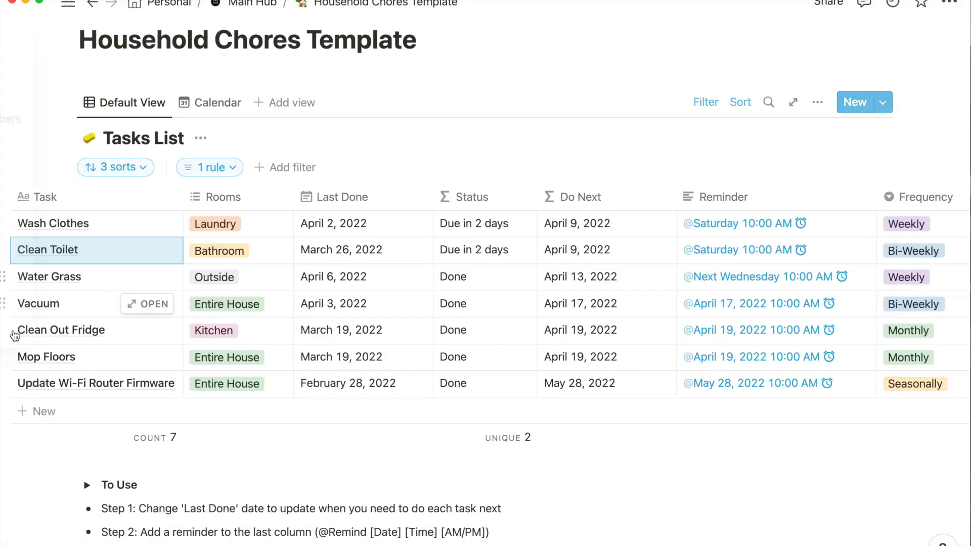
mouse_move(253, 305)
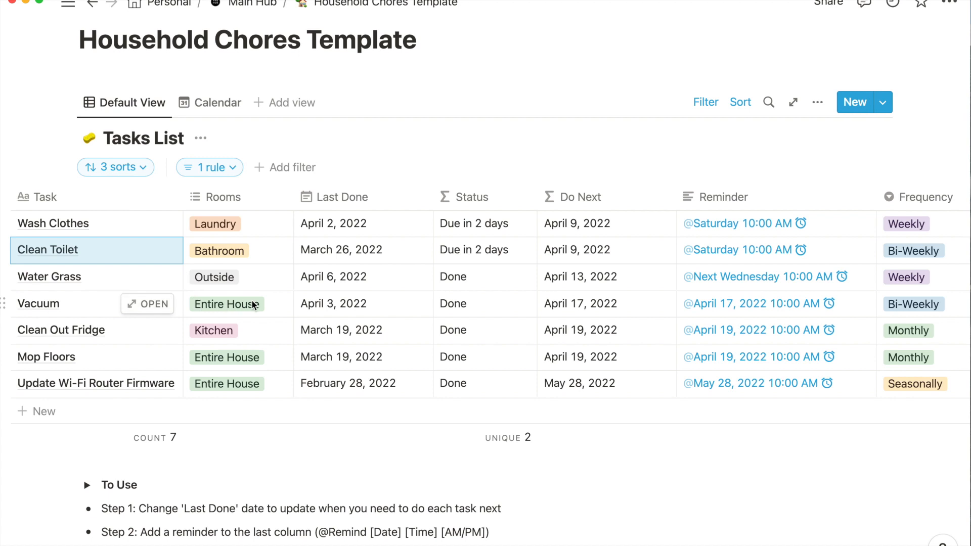
mouse_move(390, 311)
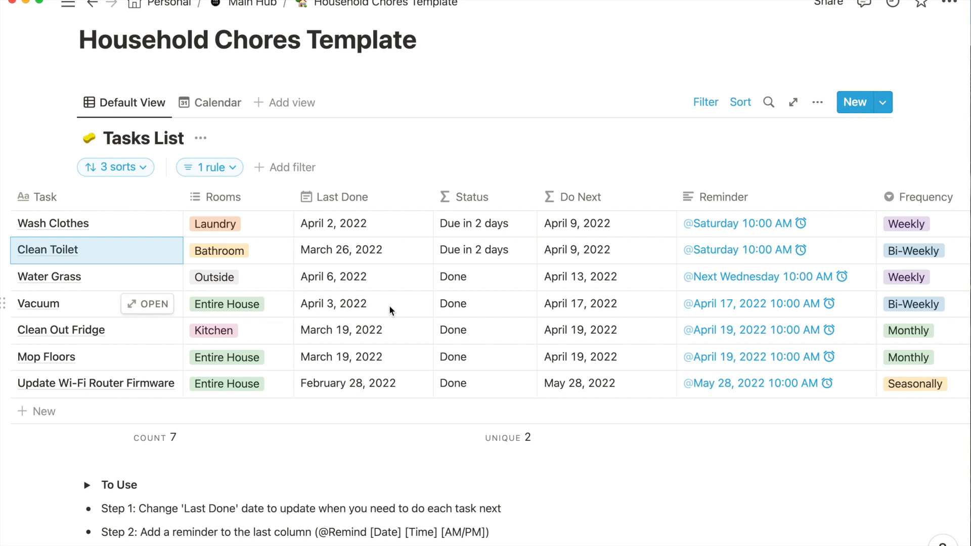
mouse_move(583, 307)
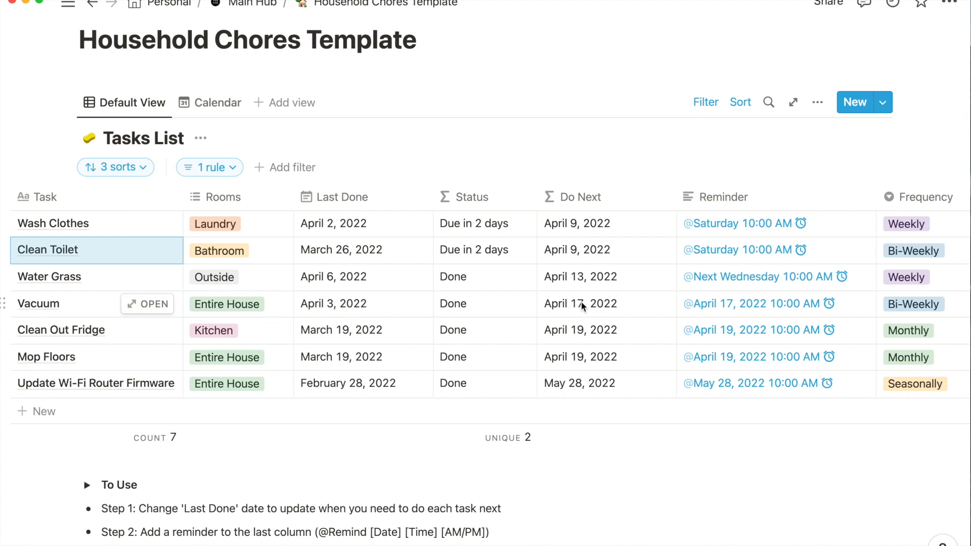
mouse_move(724, 318)
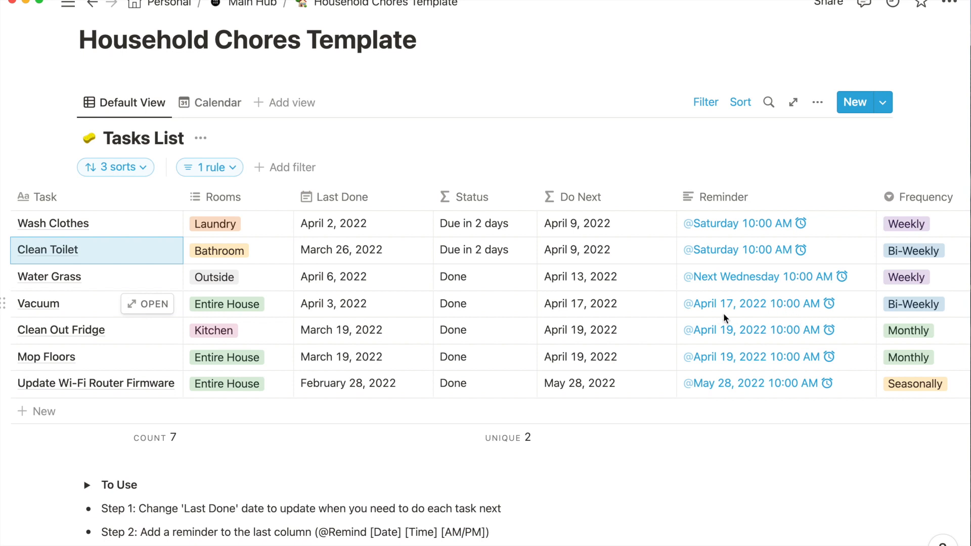
mouse_move(908, 305)
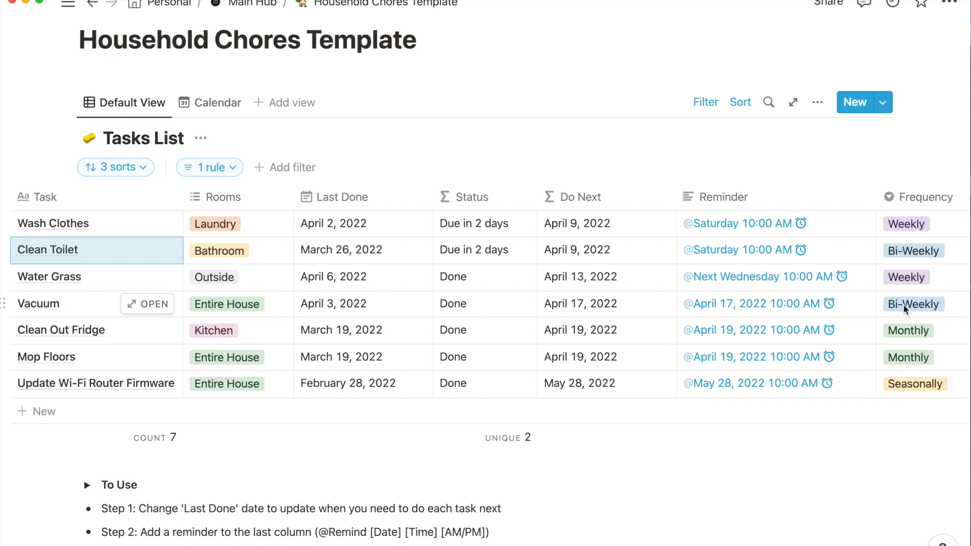
mouse_move(932, 311)
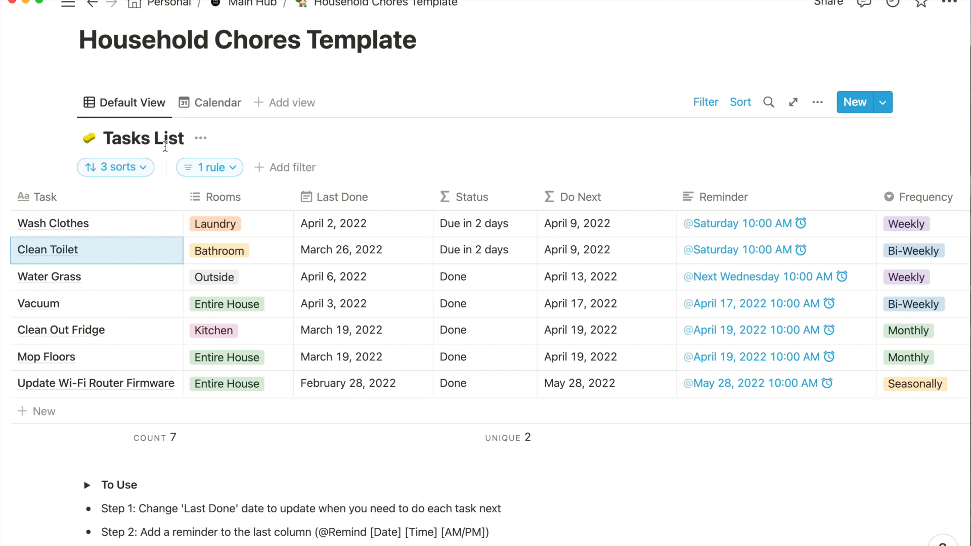
mouse_move(932, 243)
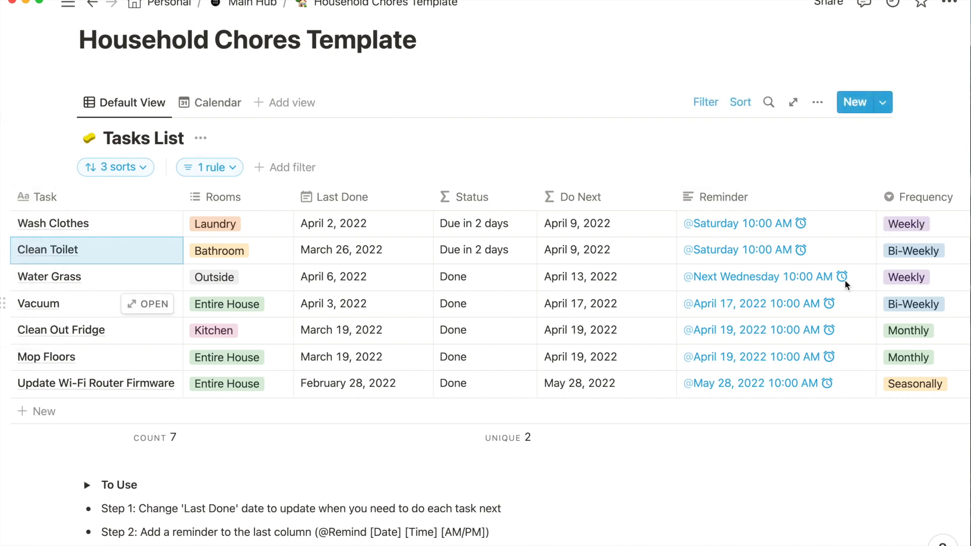
mouse_move(148, 304)
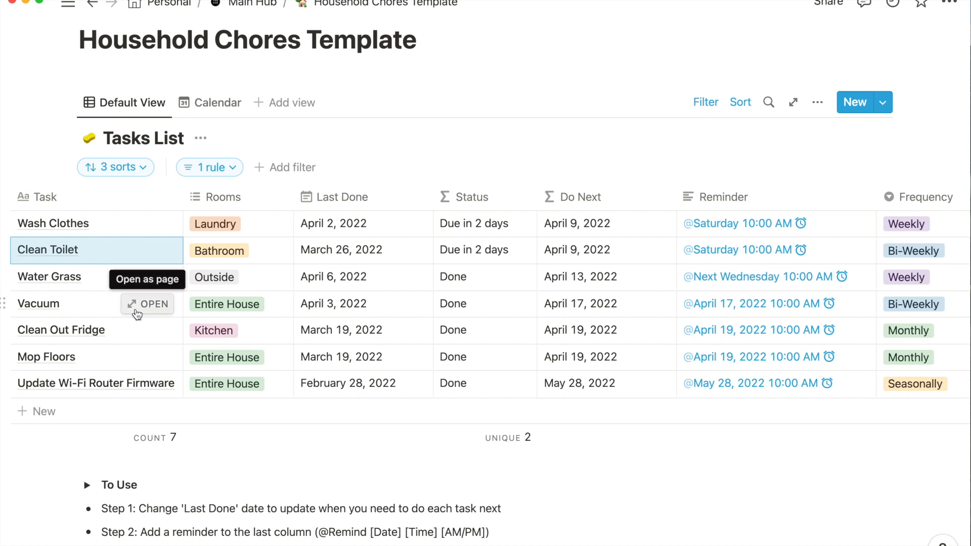
mouse_move(168, 334)
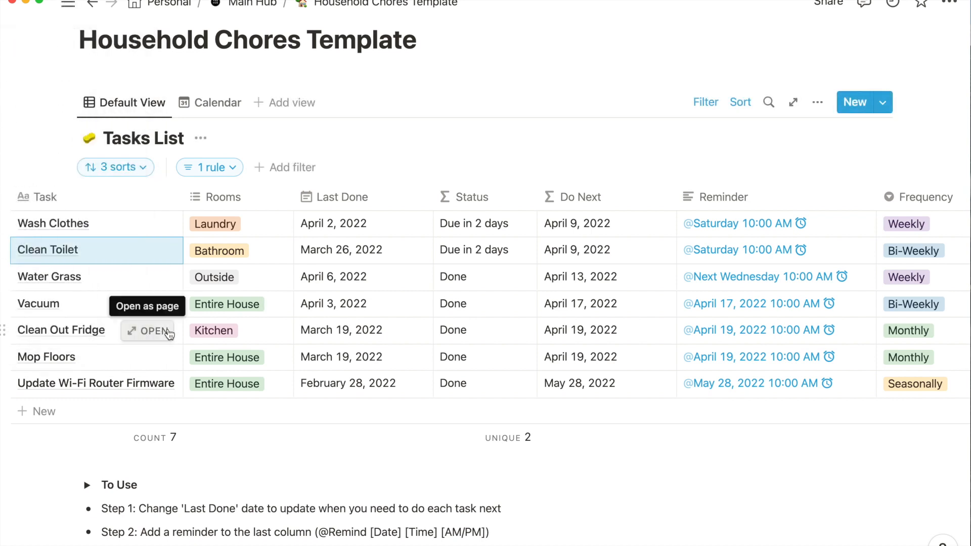
mouse_move(917, 334)
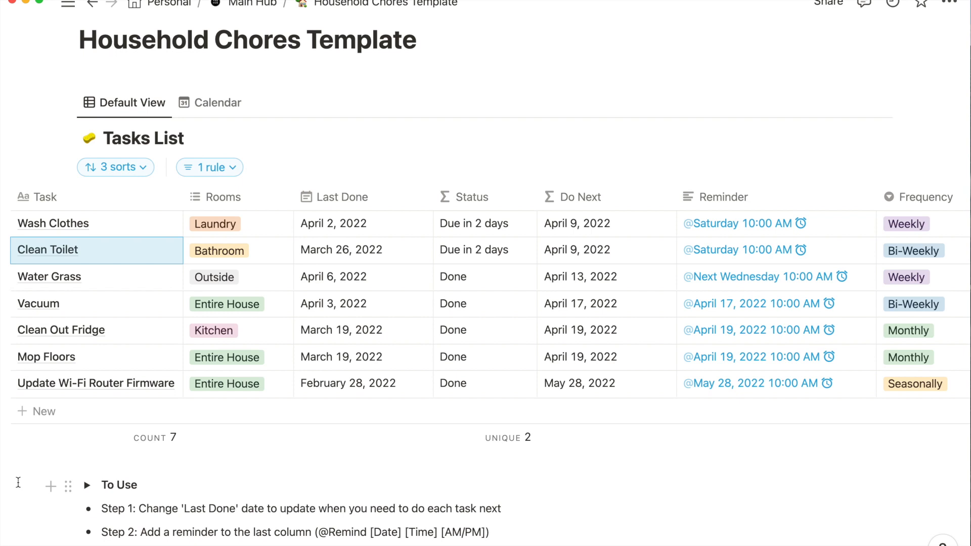
mouse_move(24, 469)
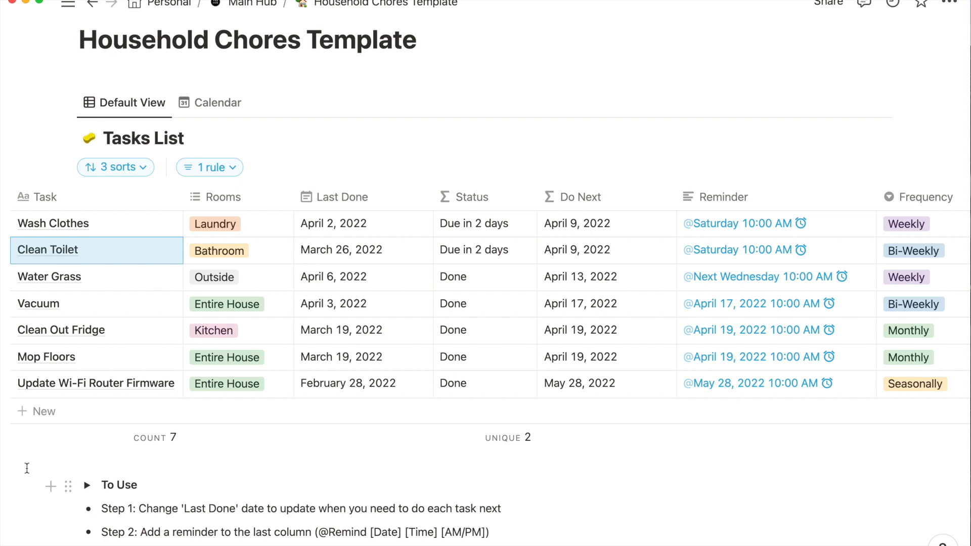
mouse_move(438, 417)
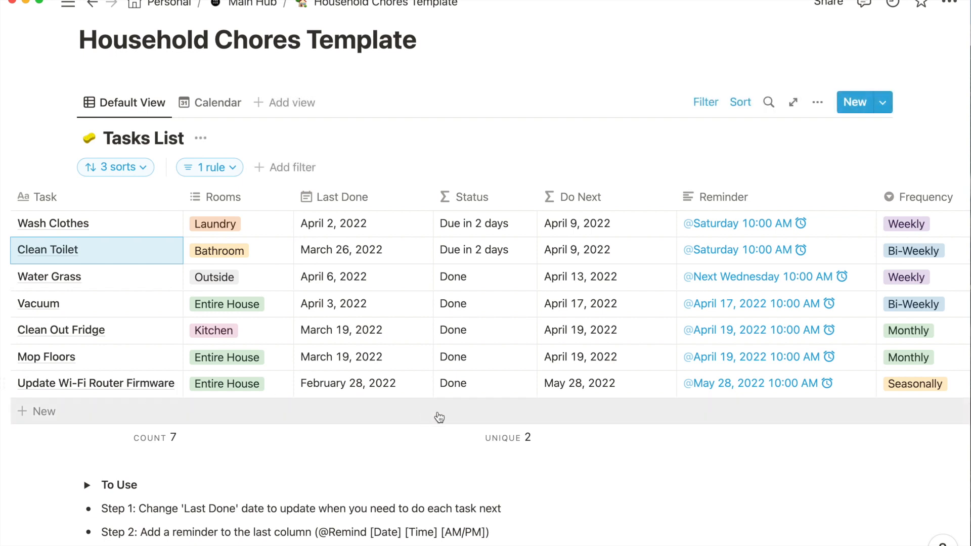
mouse_move(76, 383)
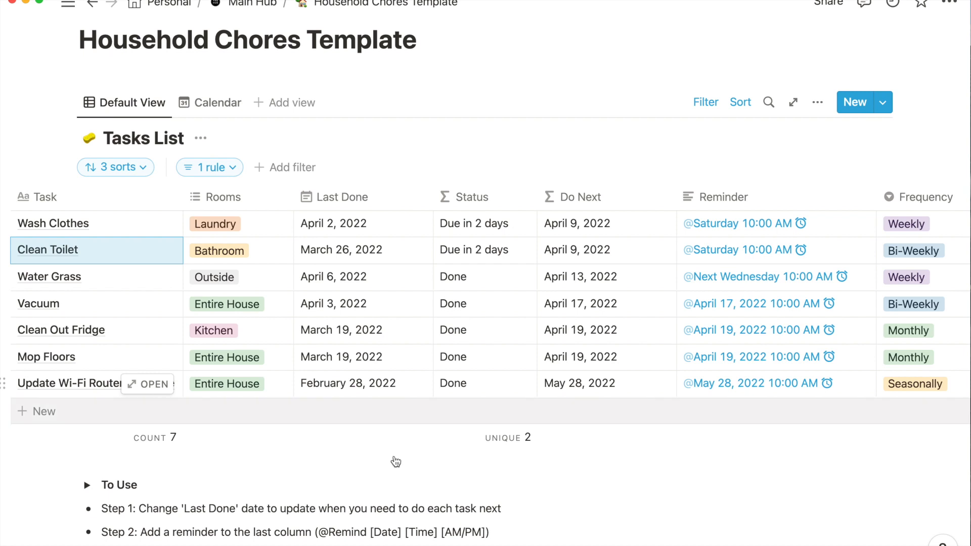
mouse_move(601, 390)
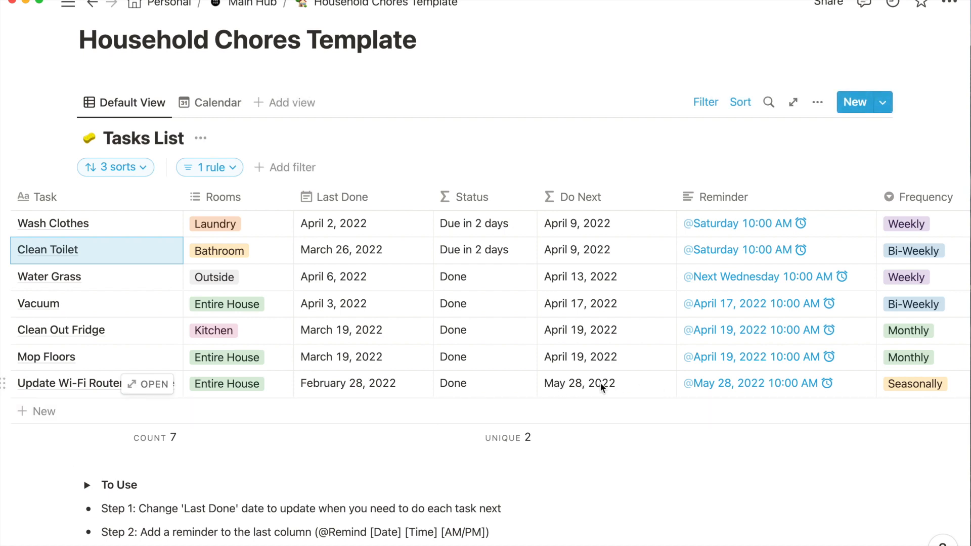
mouse_move(837, 391)
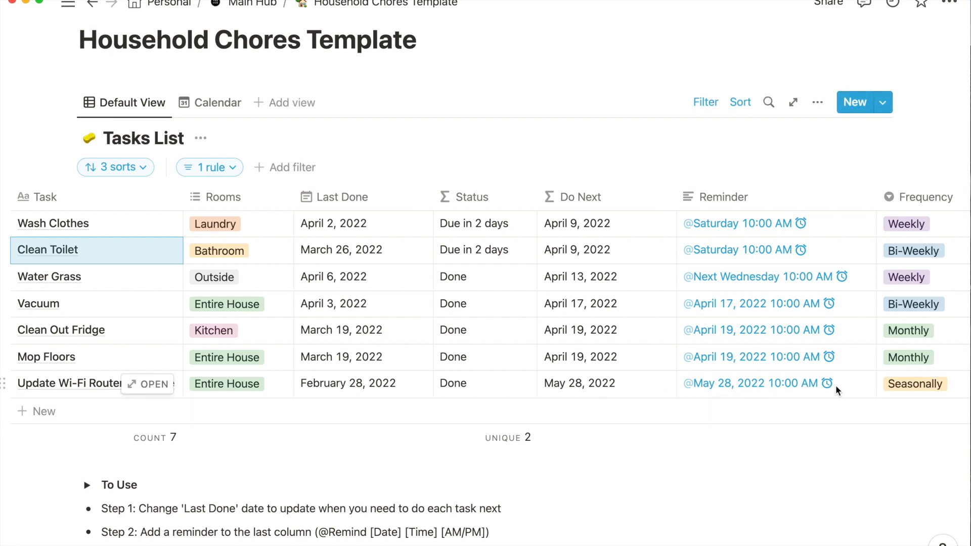